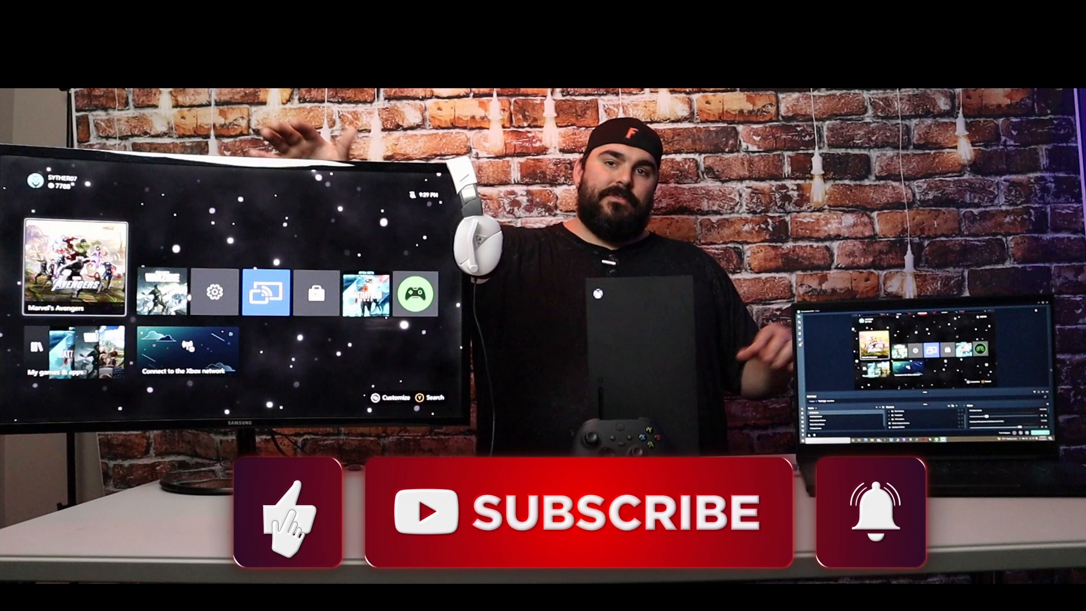
Close the browser showing the Streamlabs OBS download page, returning to the desktop
left_click(580, 512)
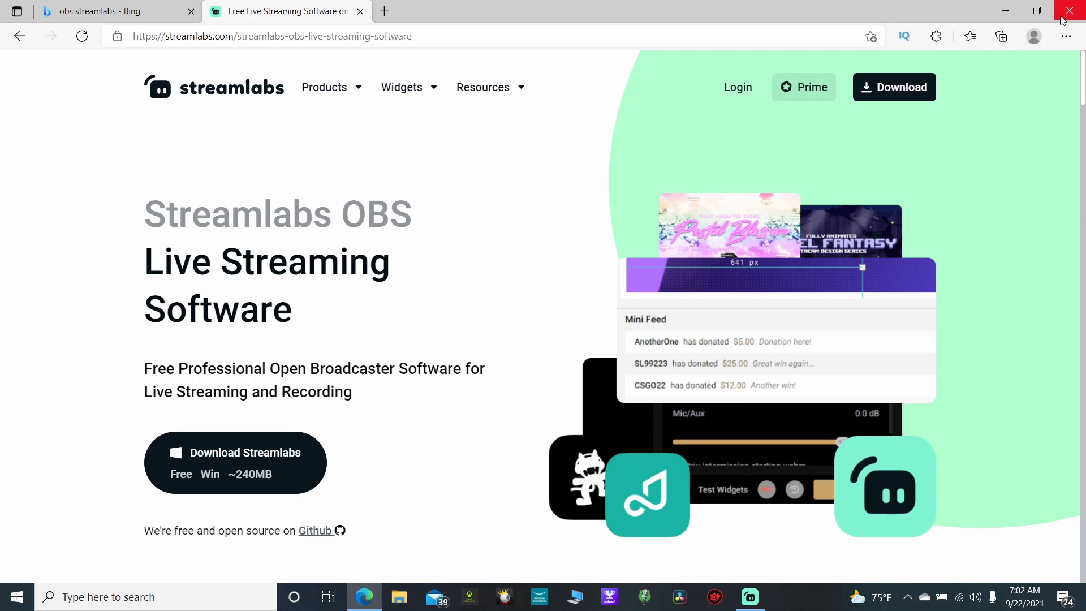
mouse_move(1072, 12)
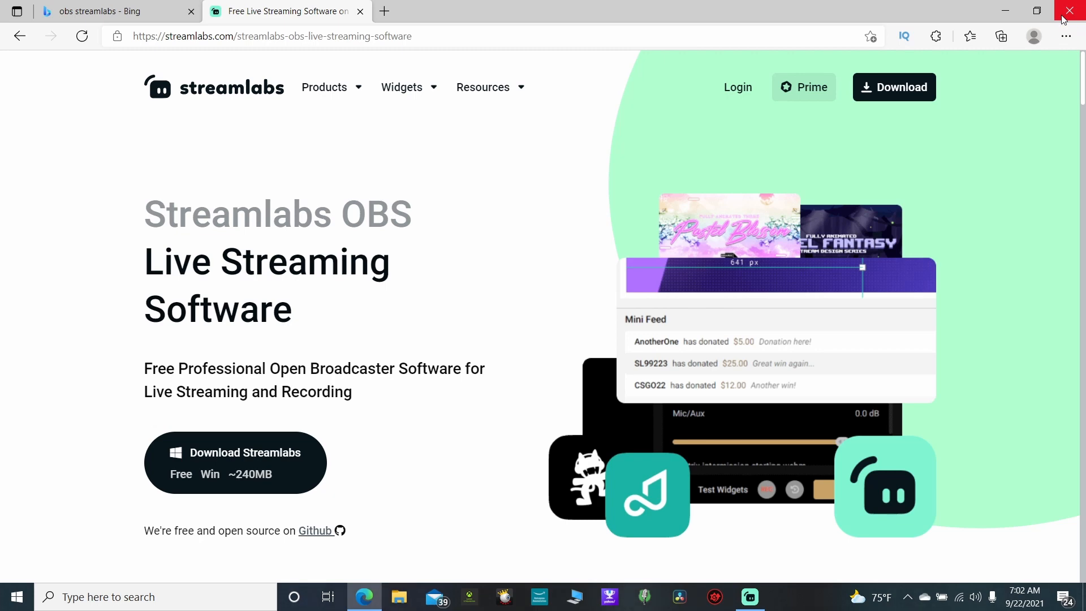
left_click(1068, 11)
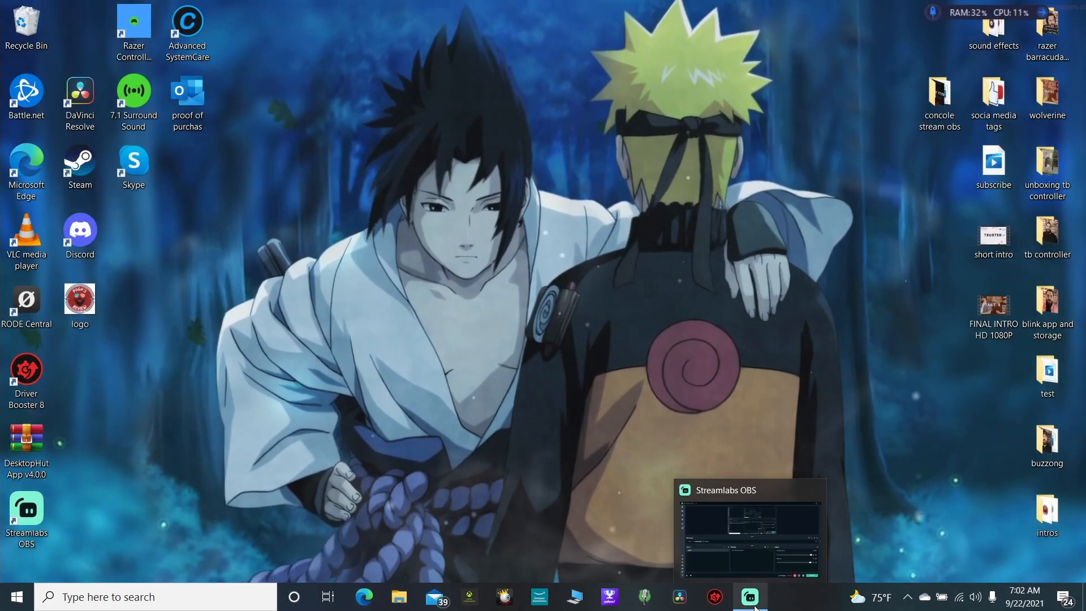
Bring the Streamlabs OBS main window forward and go into its application settings
left_click(749, 597)
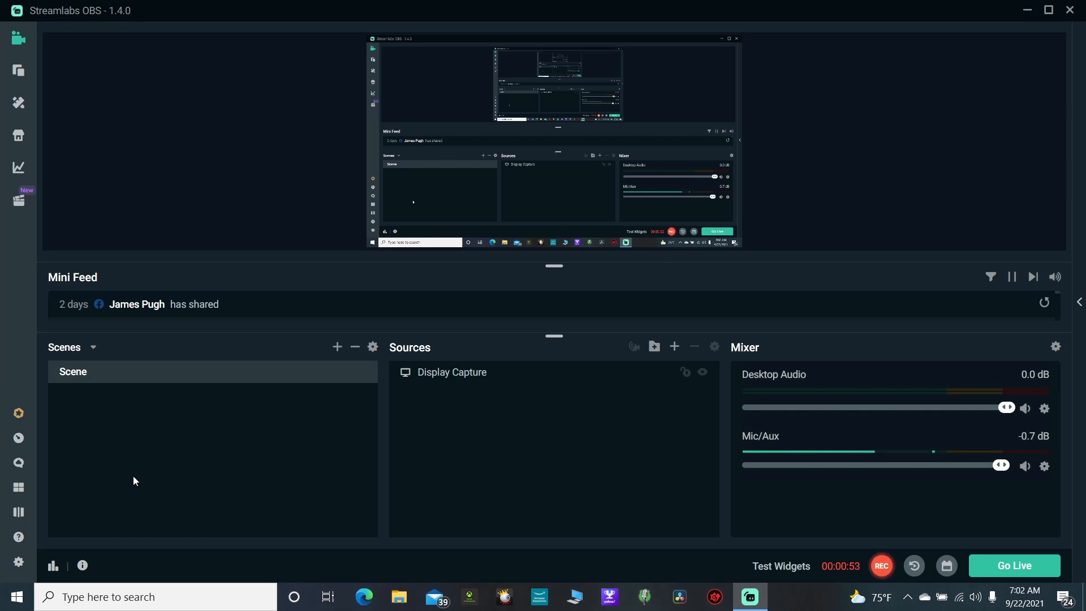
mouse_move(174, 467)
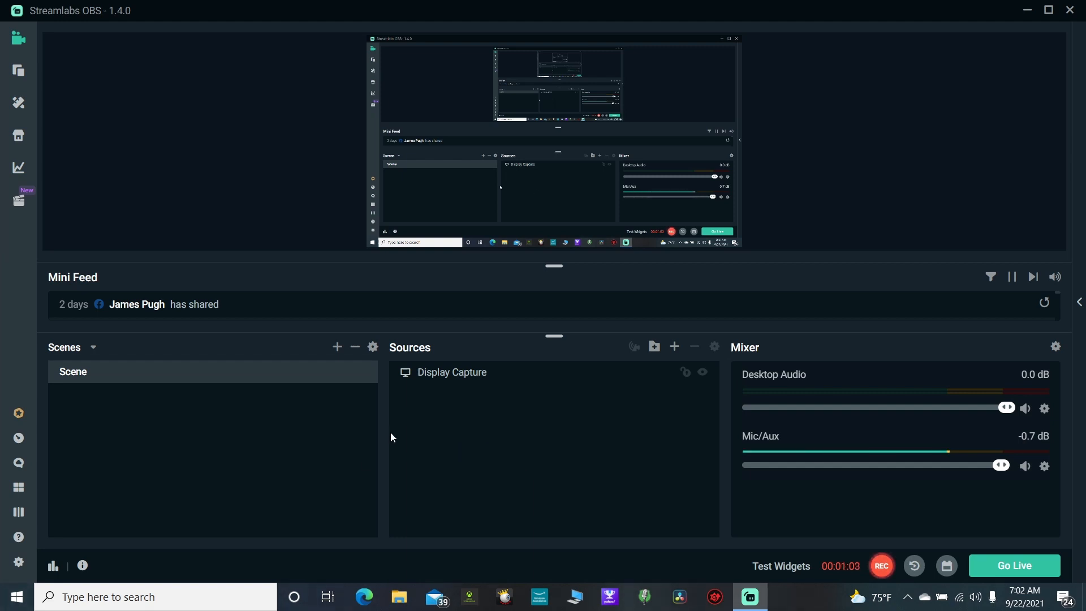
mouse_move(742, 358)
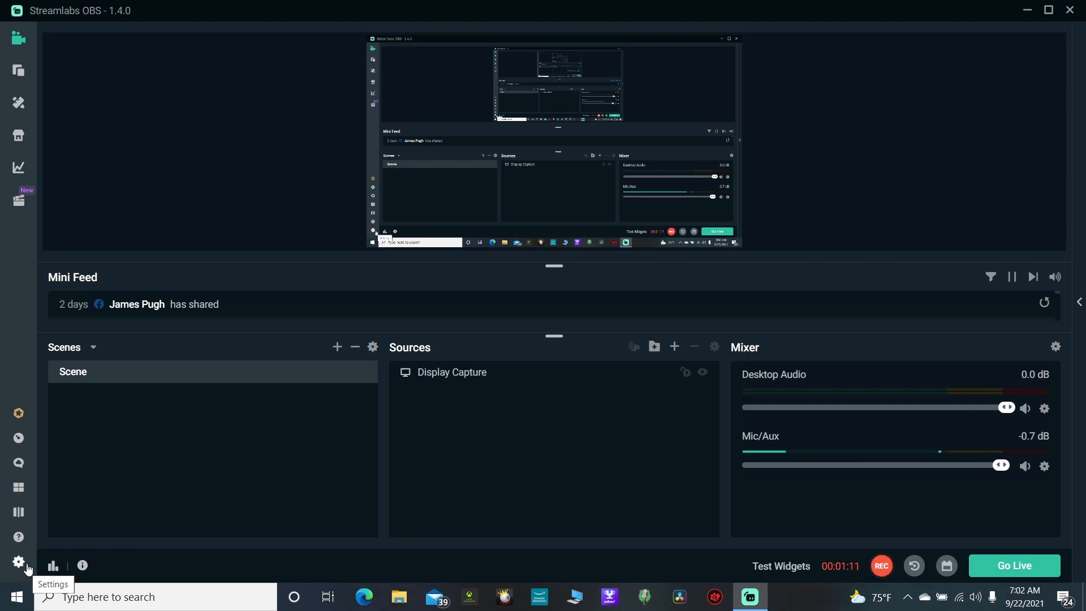
left_click(19, 562)
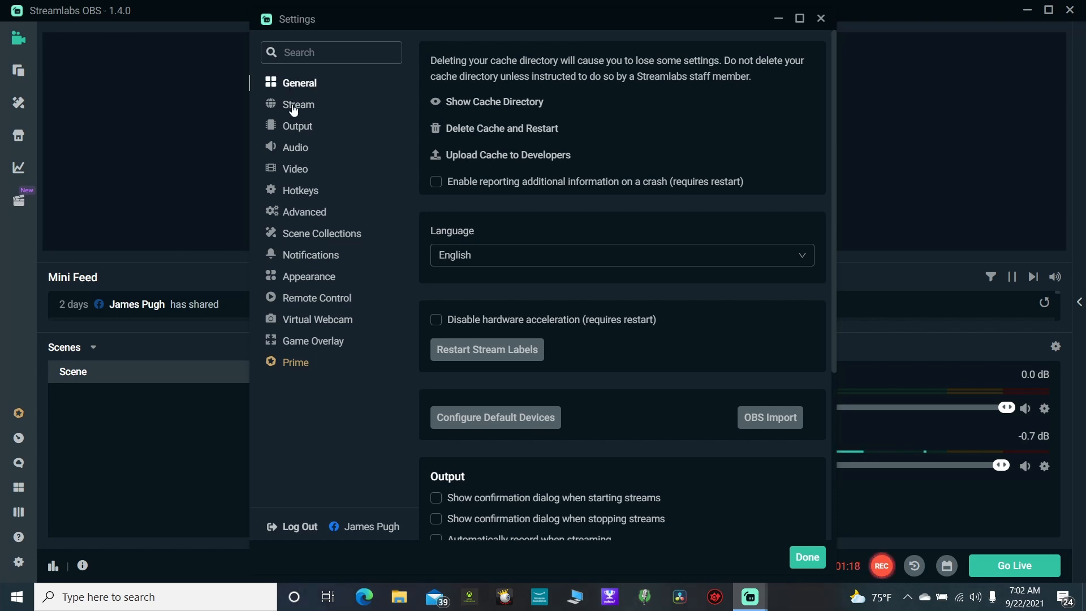
Show the Stream destinations page, with Facebook logged in and Twitch/YouTube unlinked
left_click(297, 104)
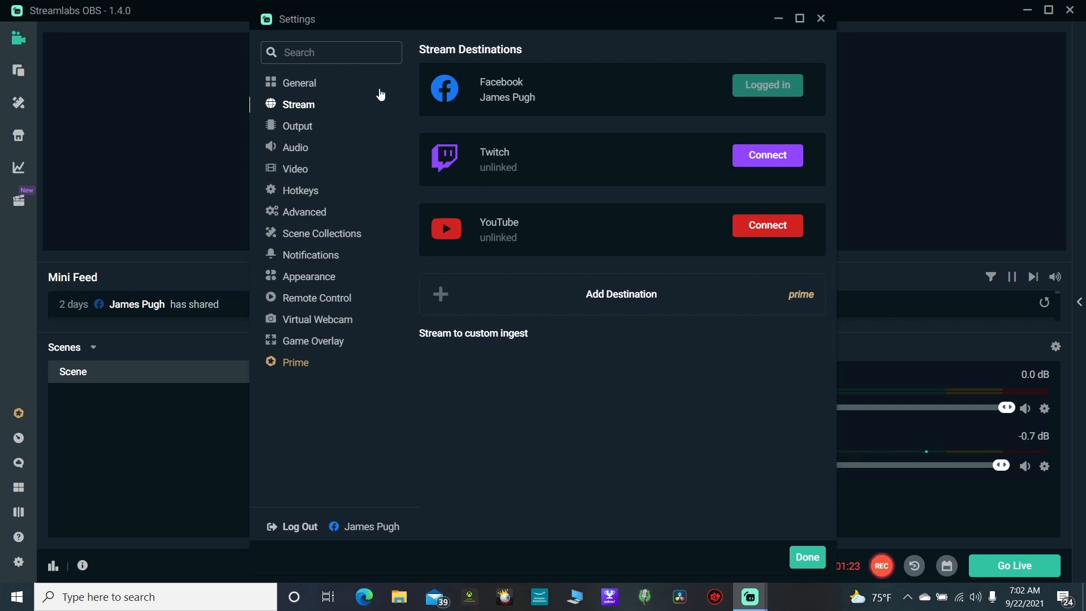
mouse_move(743, 271)
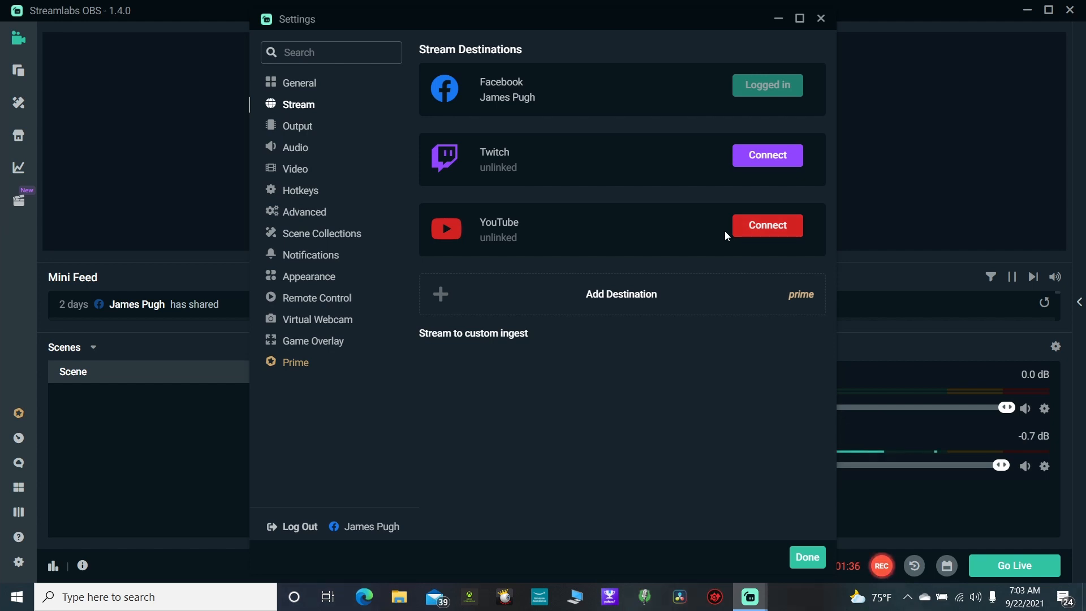
mouse_move(824, 18)
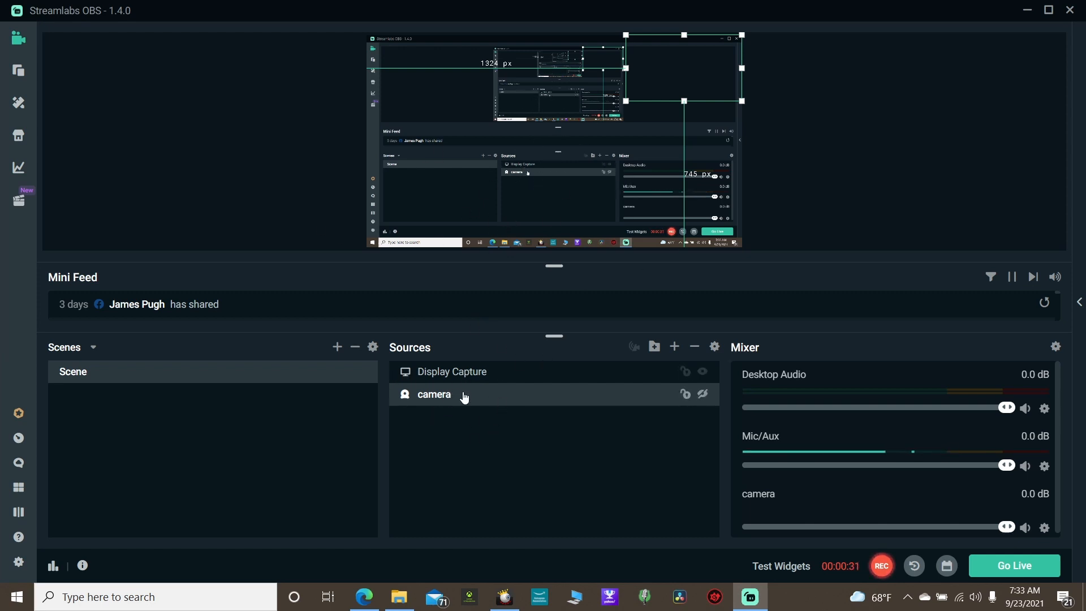
mouse_move(466, 377)
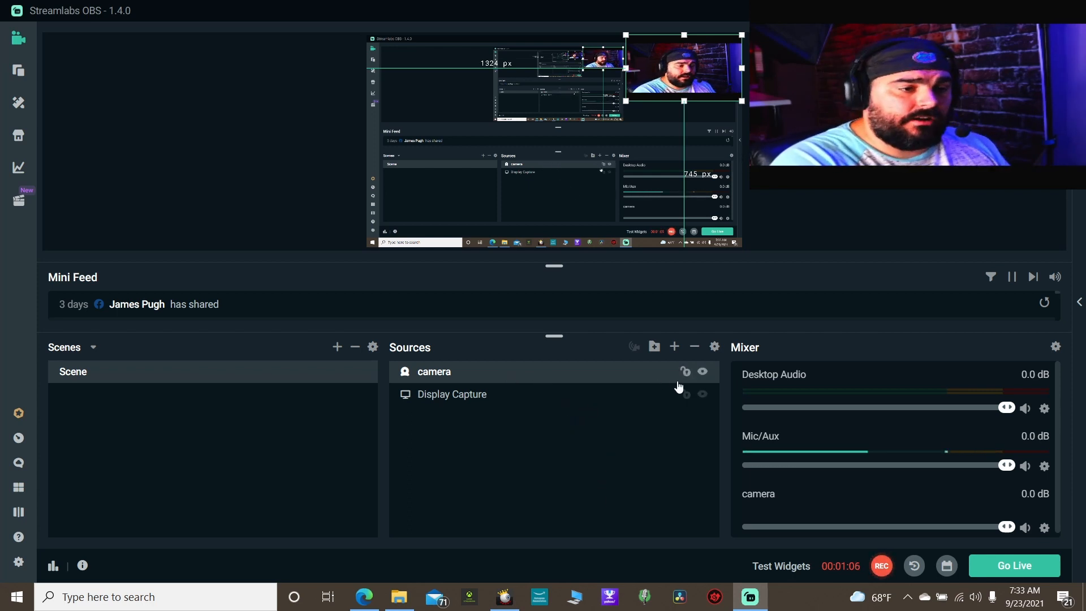
mouse_move(674, 346)
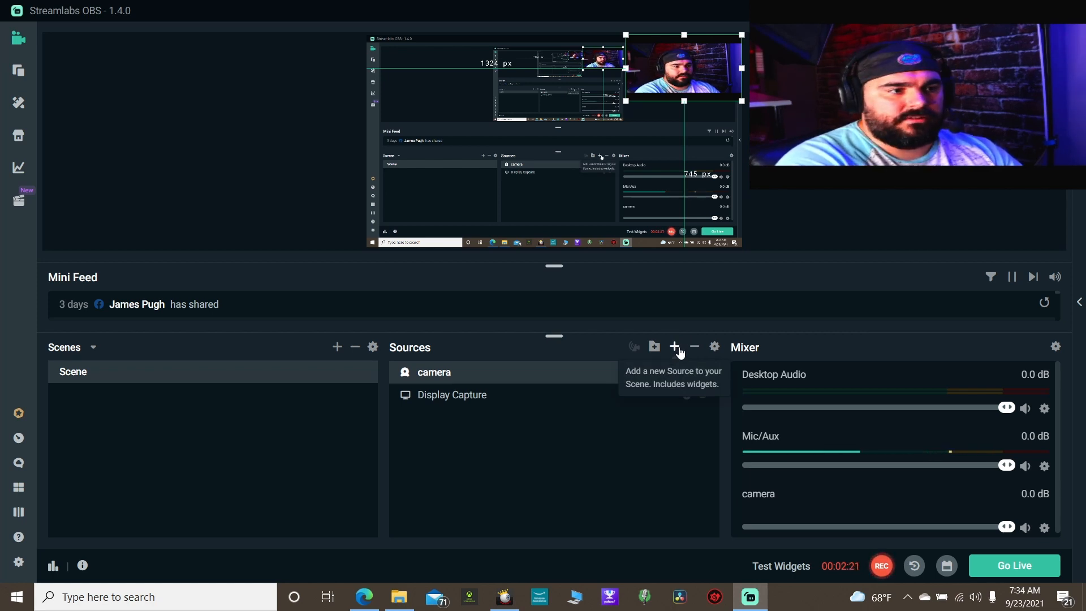
Begin adding a new source to the scene from the Sources panel
left_click(676, 346)
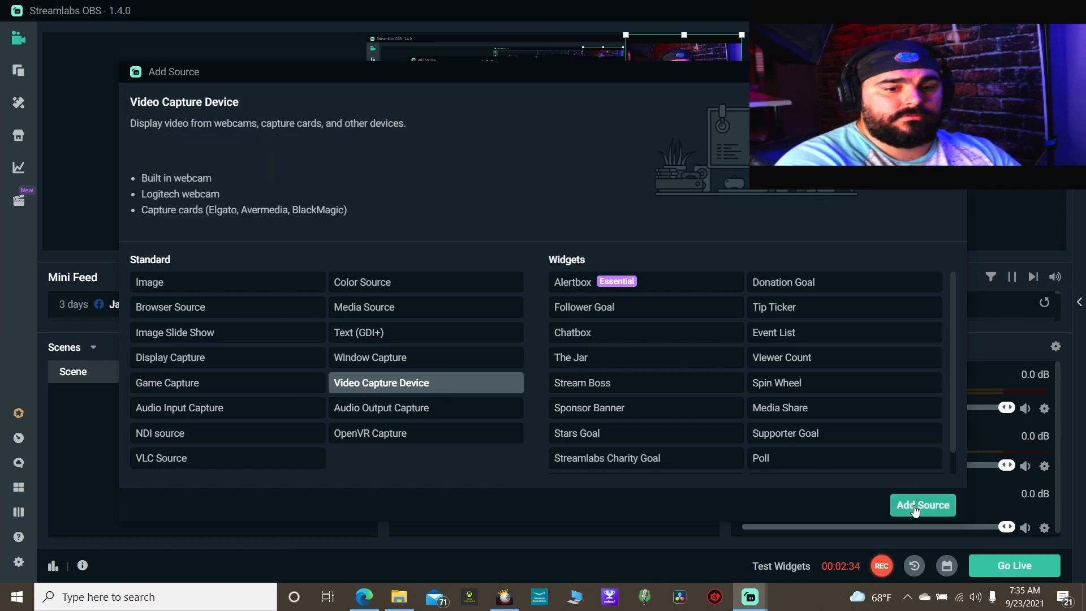
Create a new Video Capture Device source named 'xbox' using the SparkoCam Video device
left_click(922, 504)
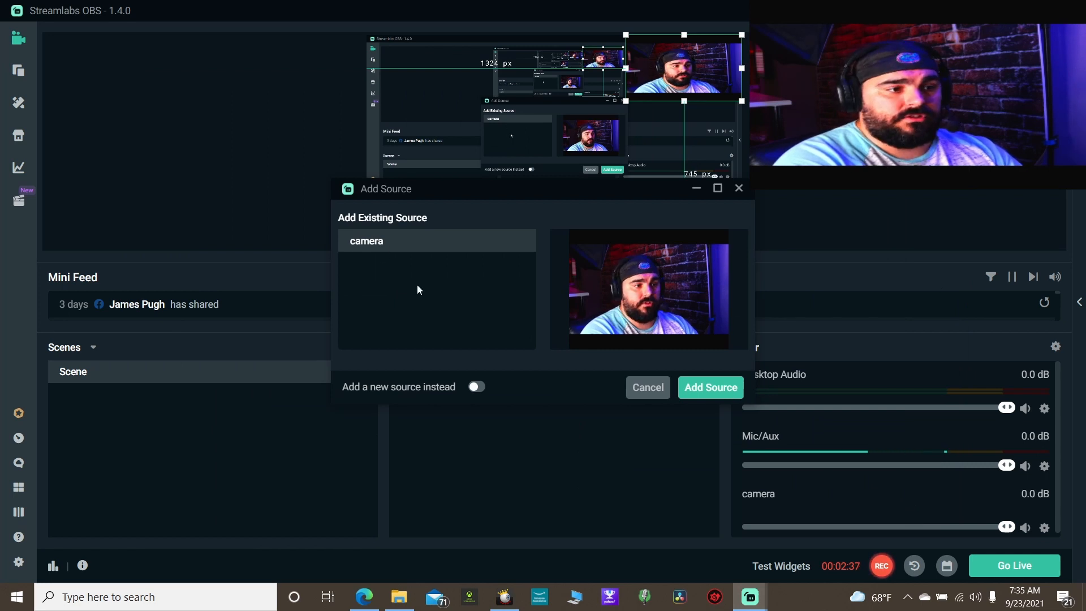
left_click(476, 387)
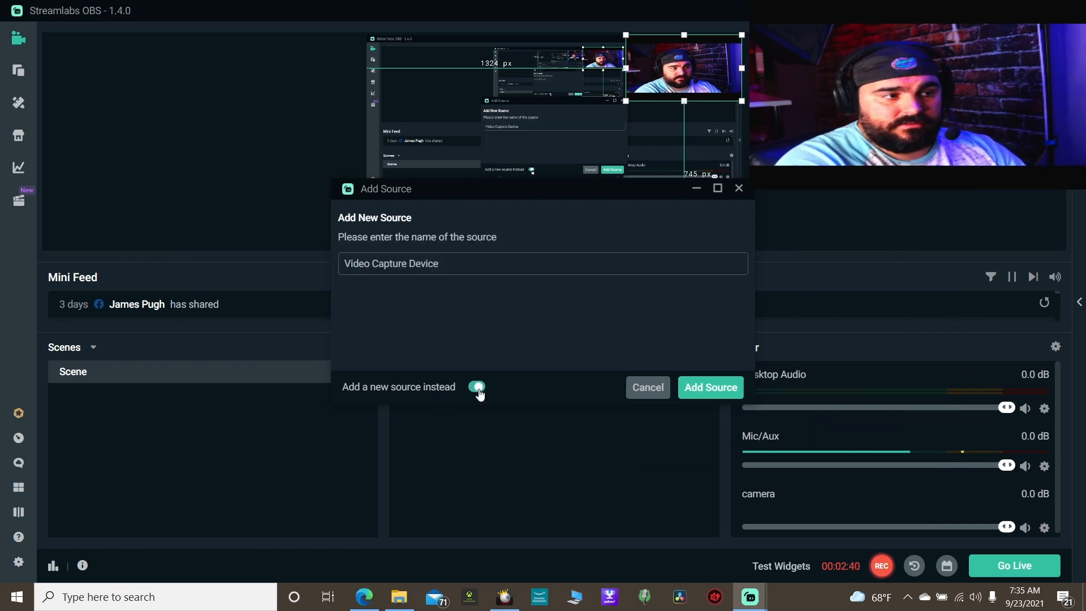
left_click(476, 387)
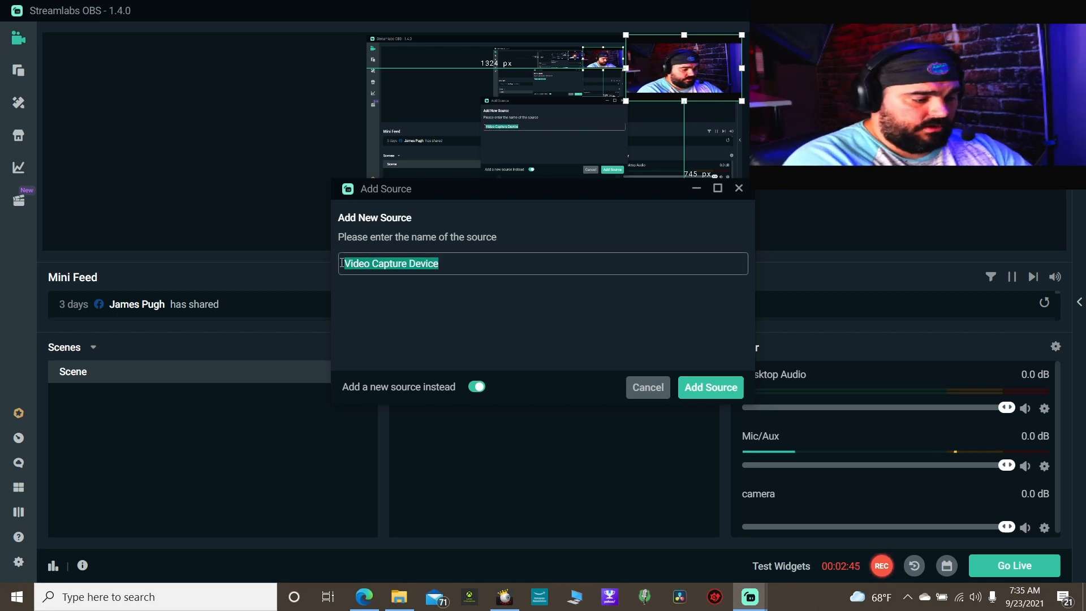
type("xbox")
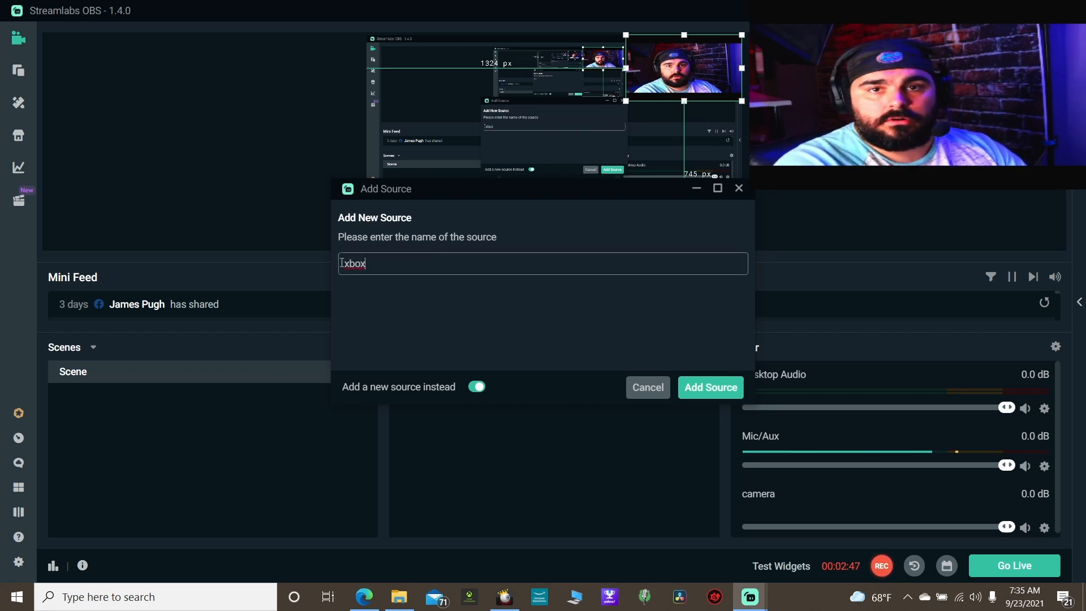
left_click(710, 387)
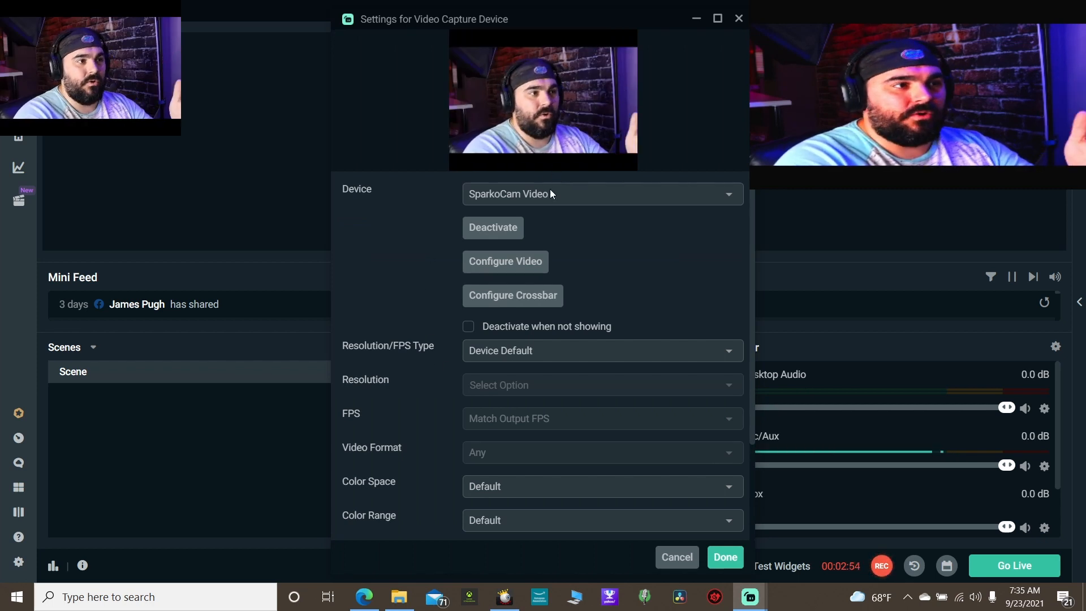
left_click(601, 194)
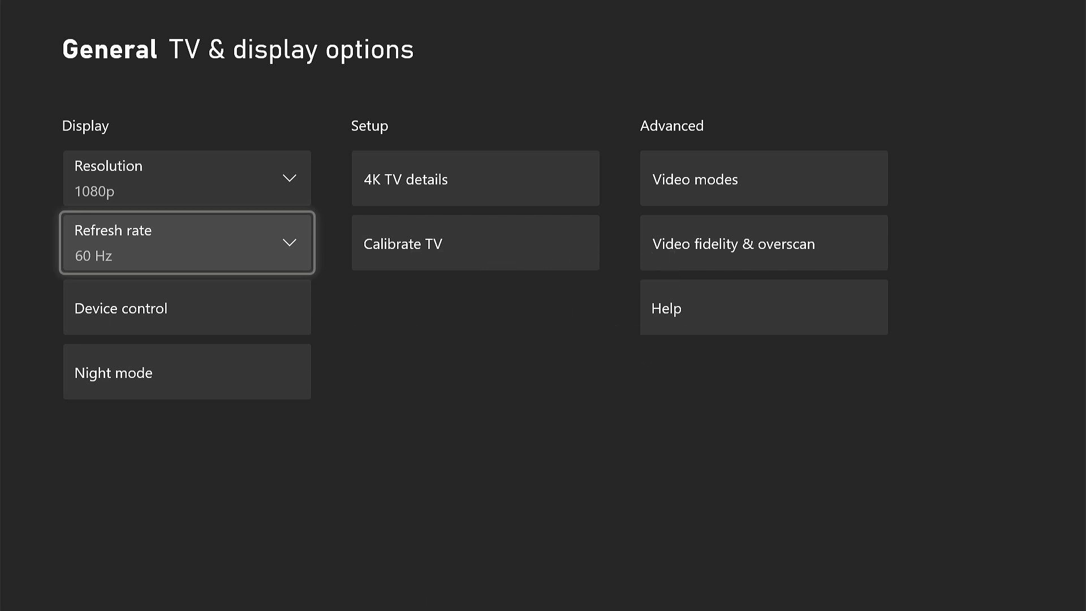
Check the Xbox TV & display options, confirming 1080p resolution at 60 Hz refresh rate
left_click(187, 242)
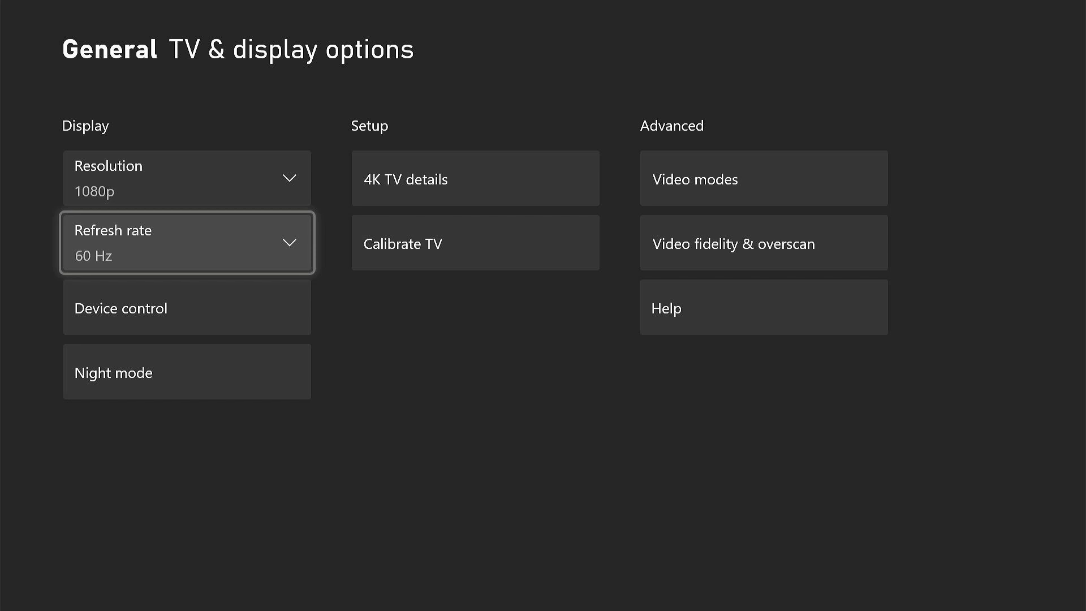
key("Xbox")
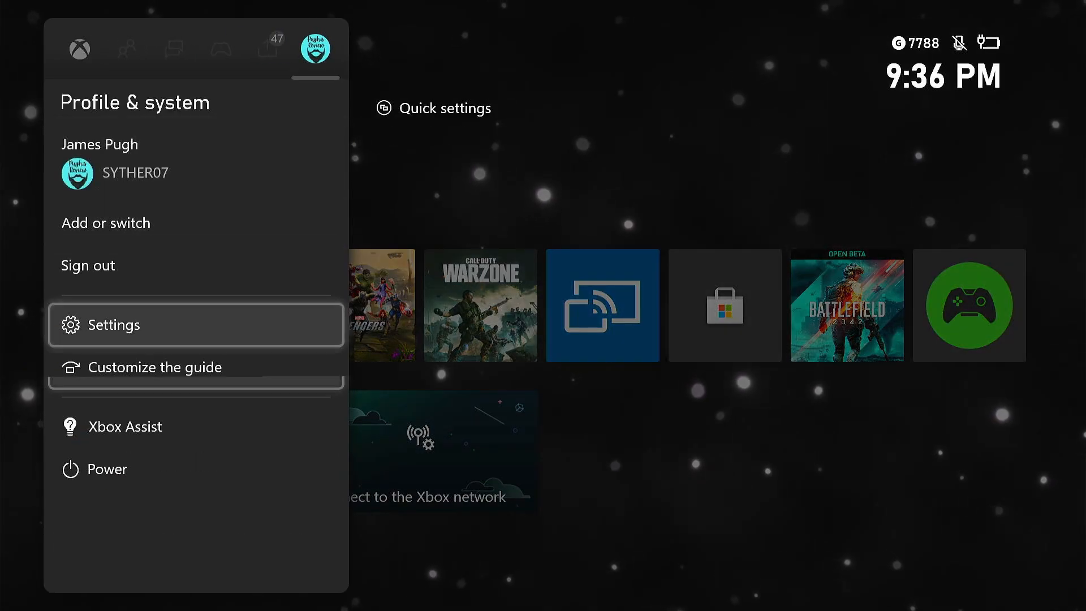
left_click(113, 325)
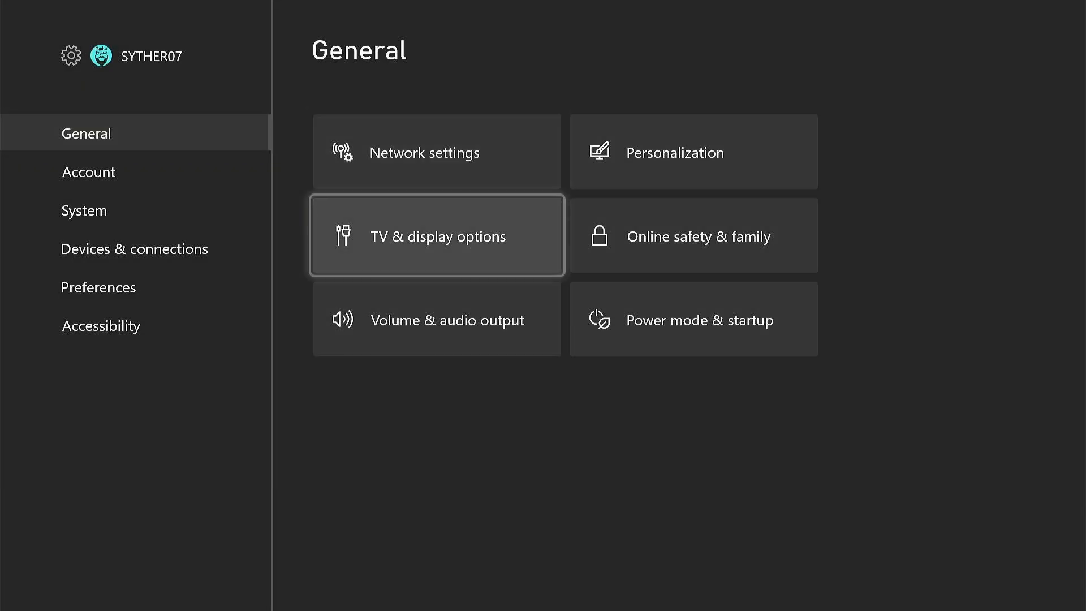
left_click(436, 235)
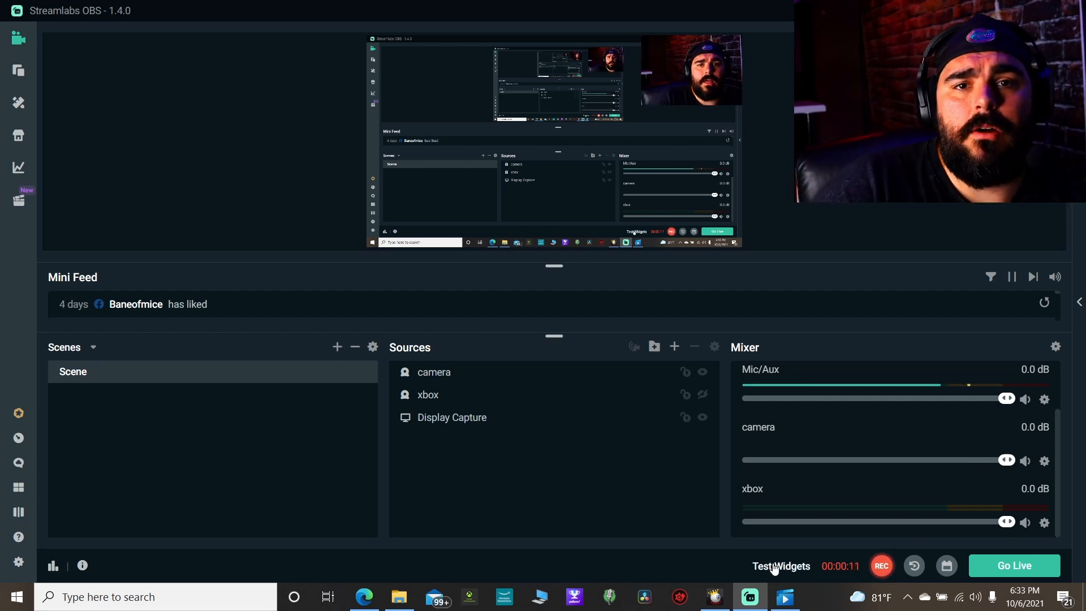
mouse_move(767, 552)
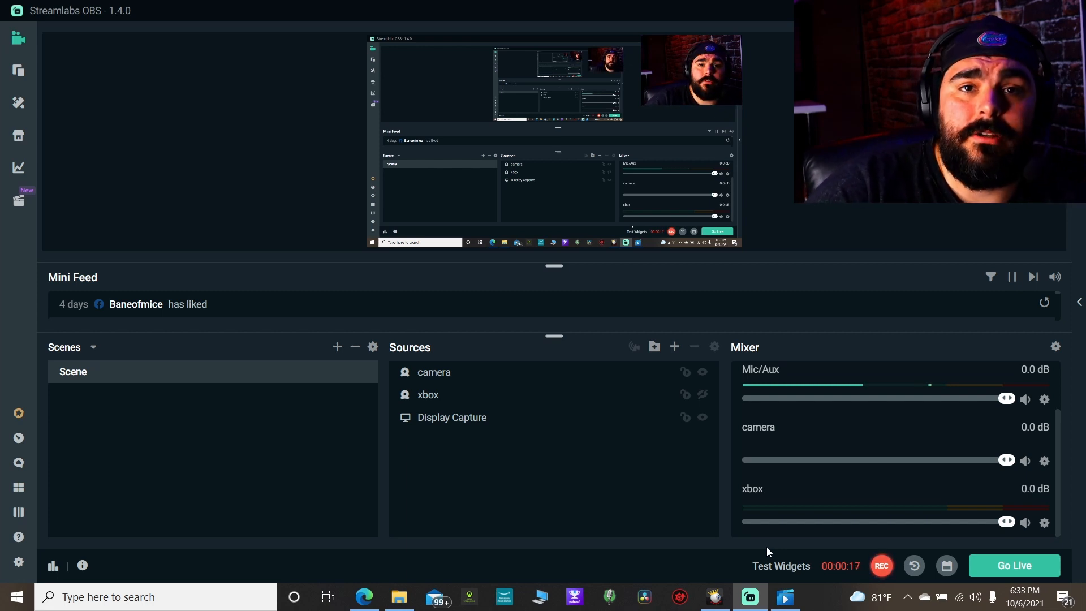
mouse_move(745, 514)
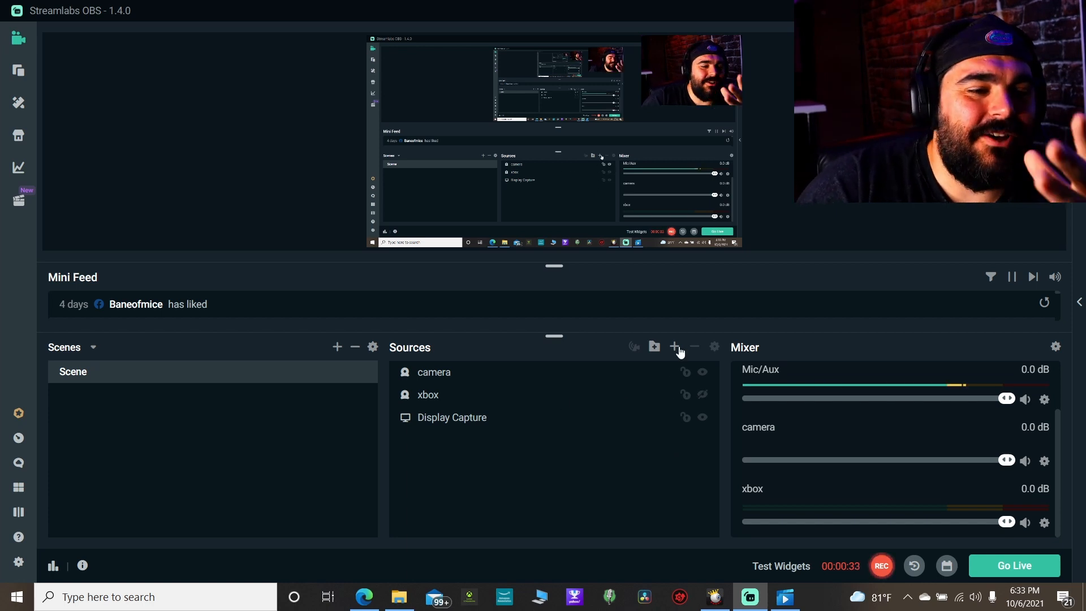
Create a new Video Capture Device source named 'full cam' fed by SparkoCam Video
left_click(676, 346)
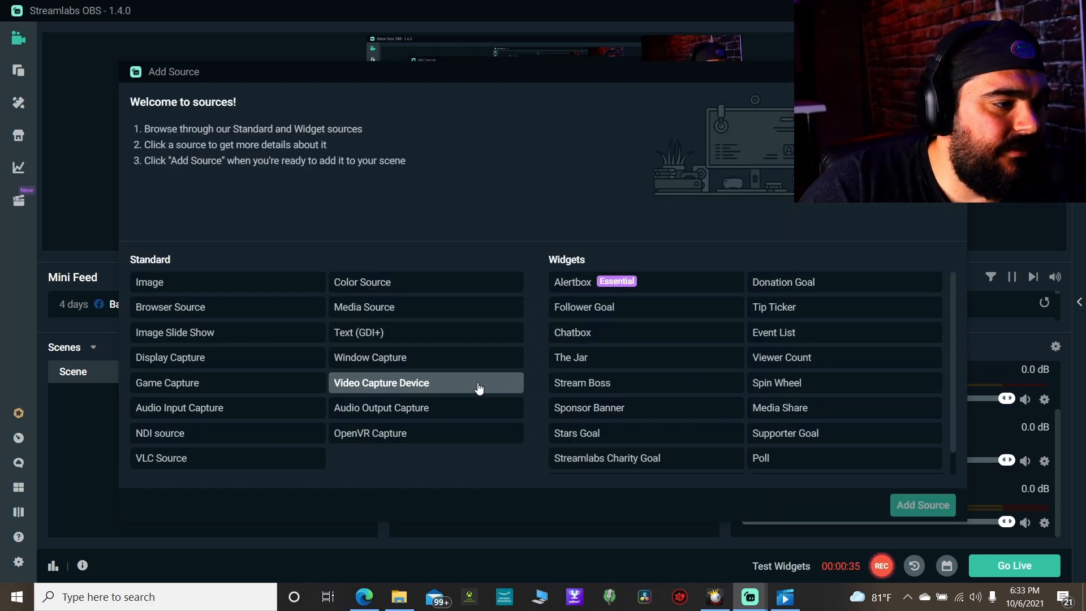
left_click(382, 382)
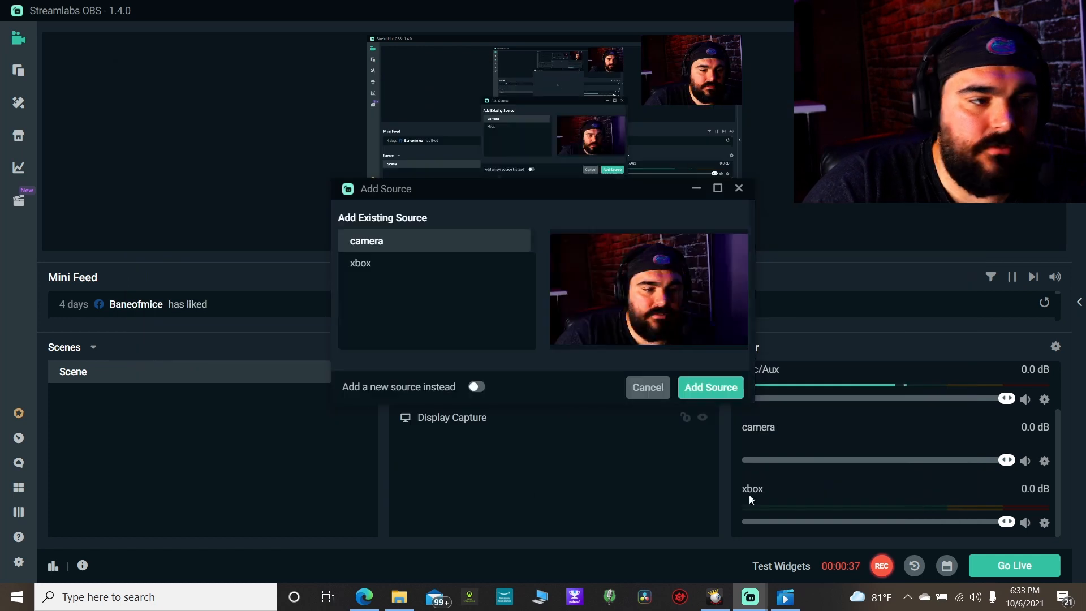
left_click(477, 387)
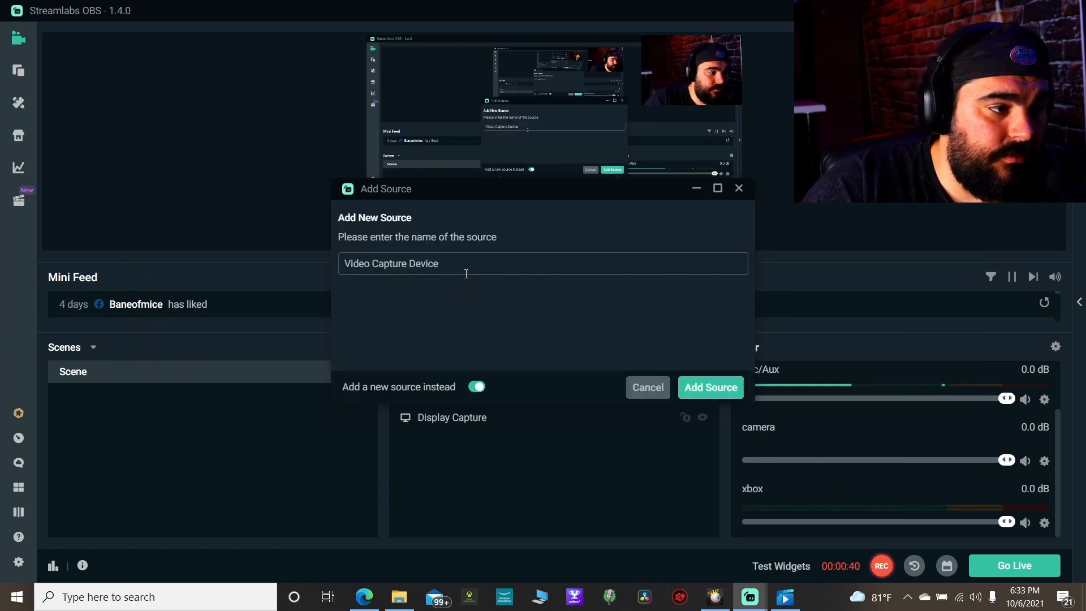
type("full cam")
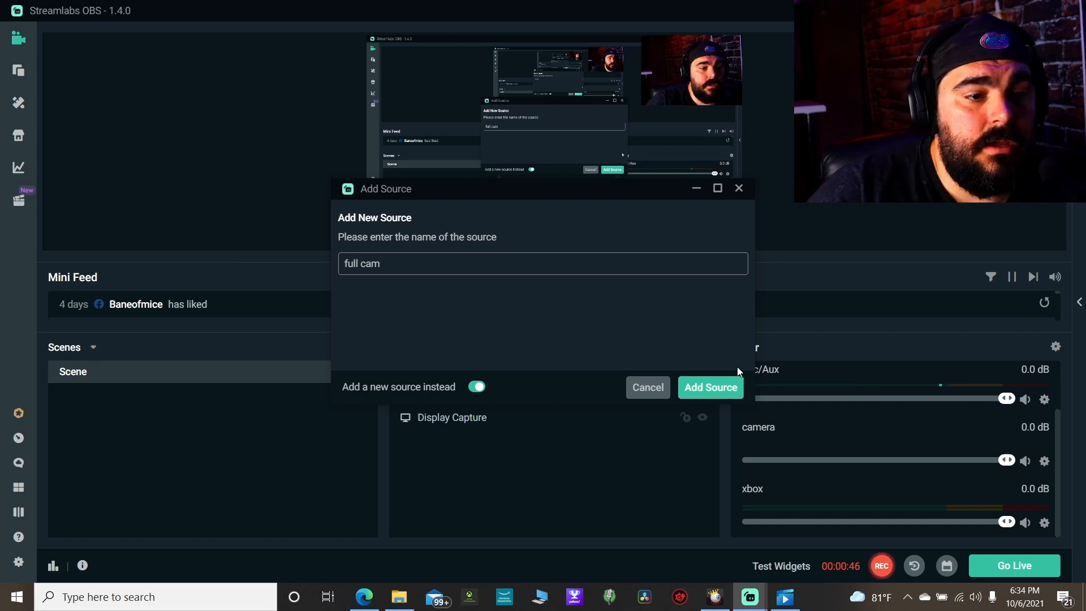
left_click(709, 387)
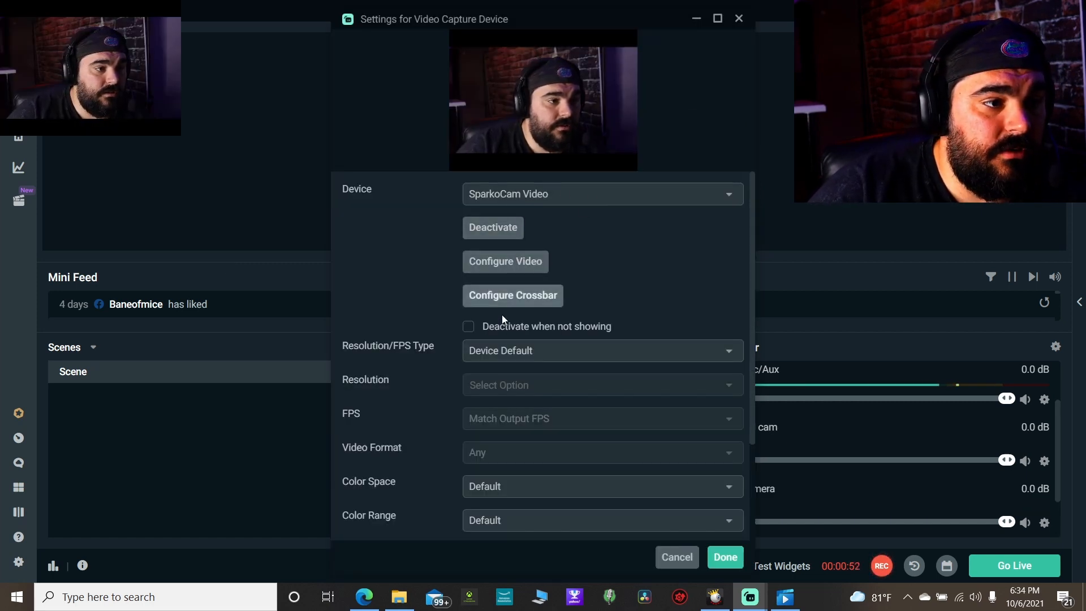
left_click(601, 351)
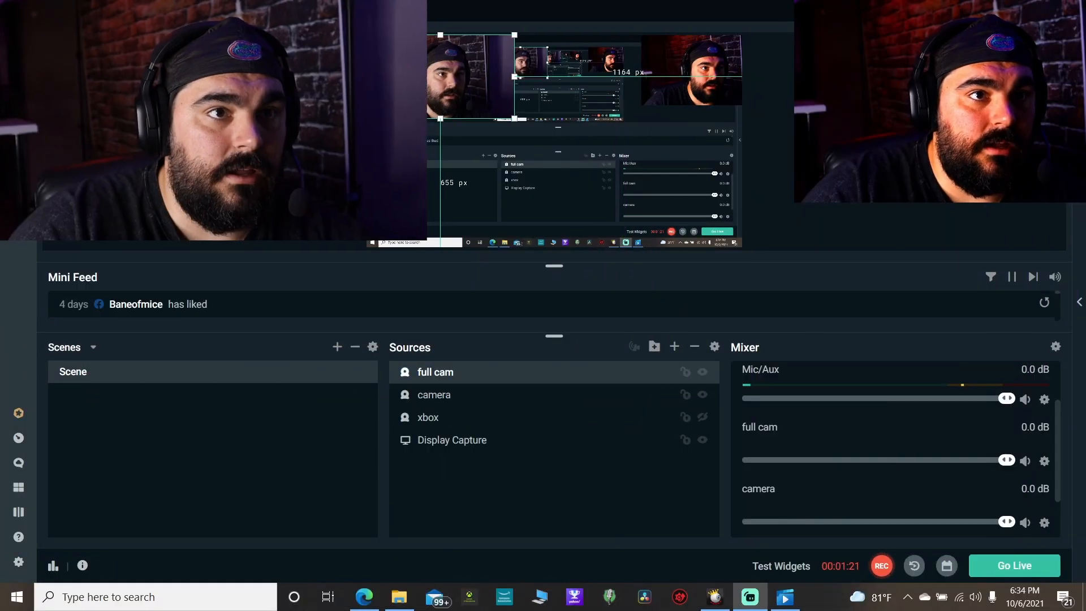
Position full cam large at top left and the camera feed small at top right of the preview
left_click(433, 393)
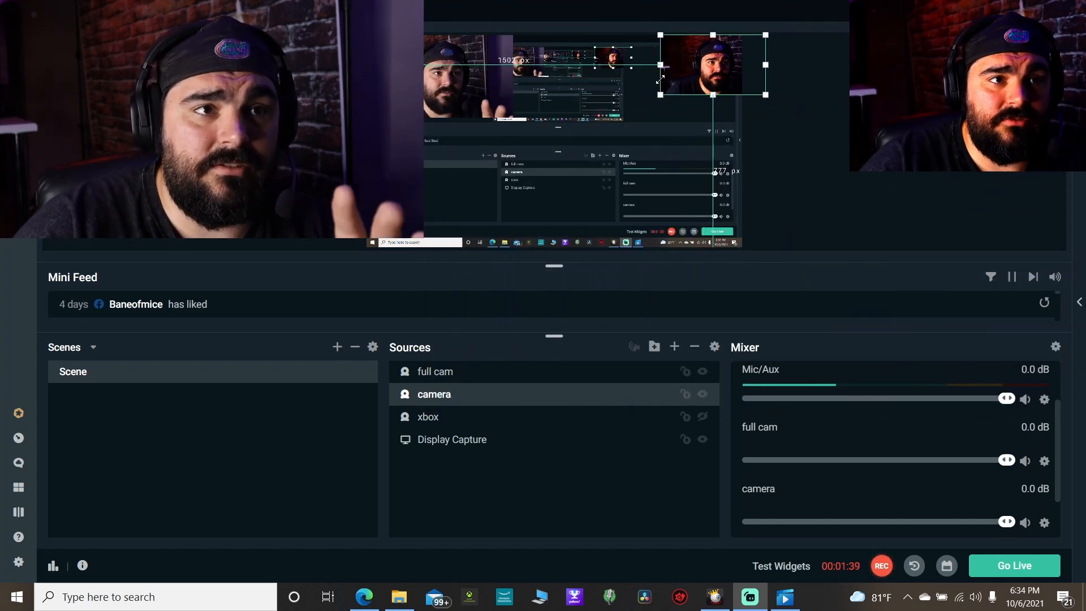
left_click(434, 371)
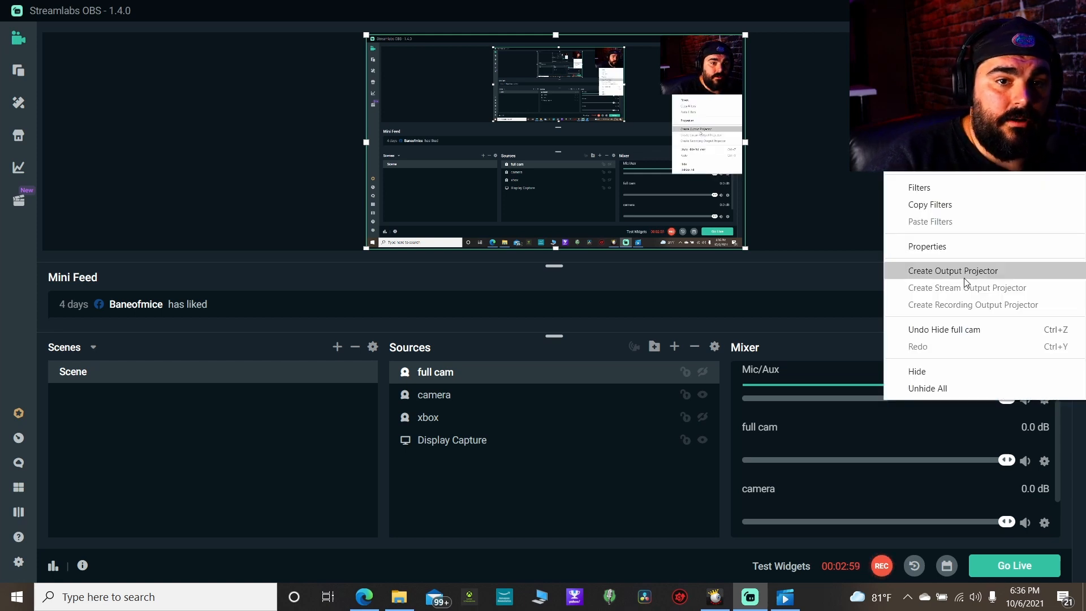
Set the Mic/Aux input device to Microphone (2- Razer Barracuda X) and confirm
left_click(927, 246)
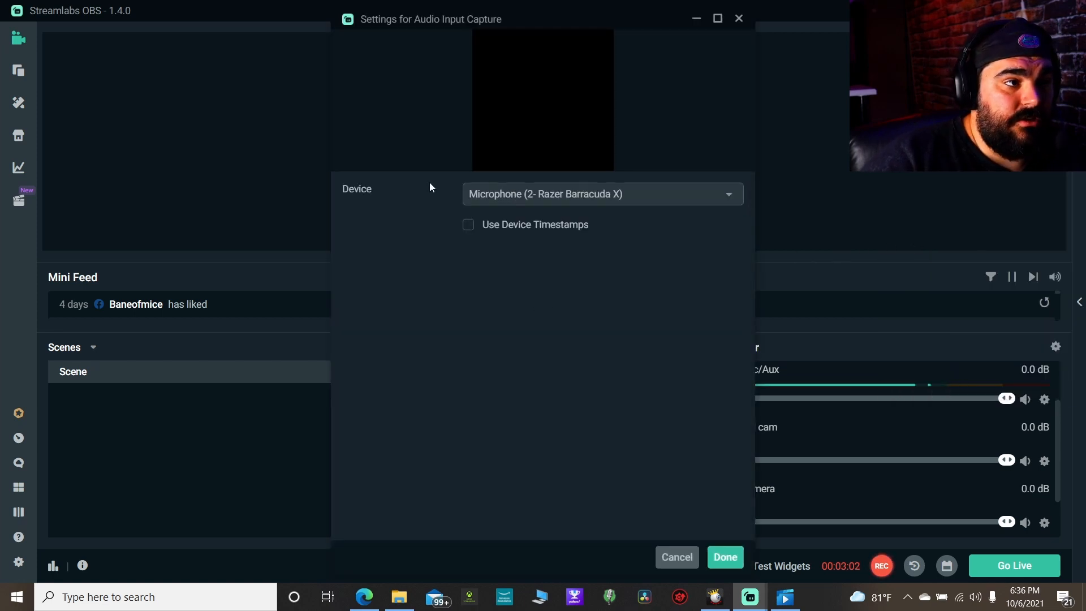
left_click(600, 193)
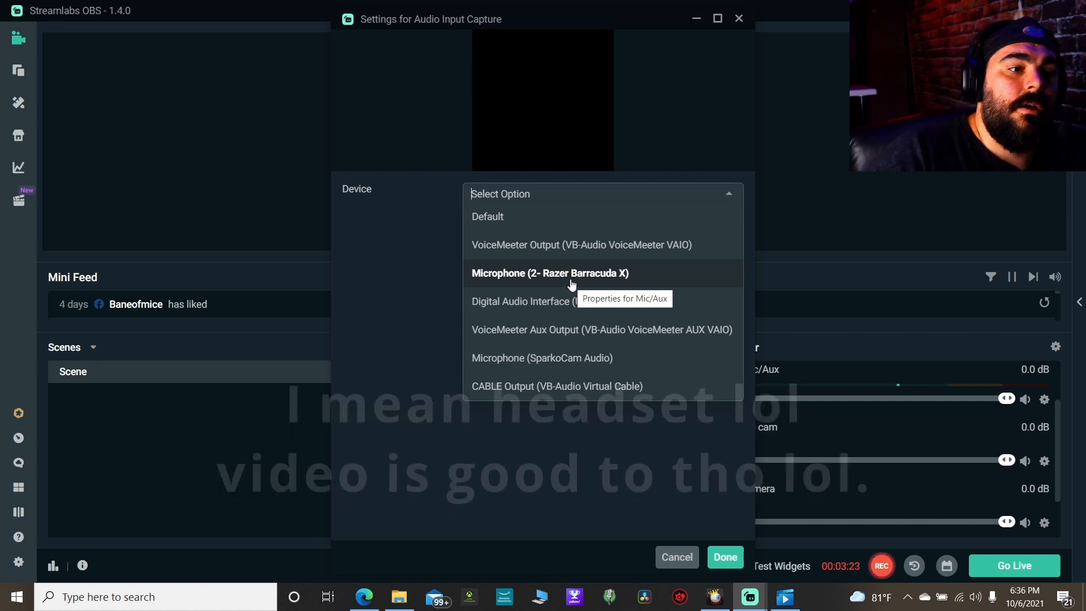
left_click(550, 273)
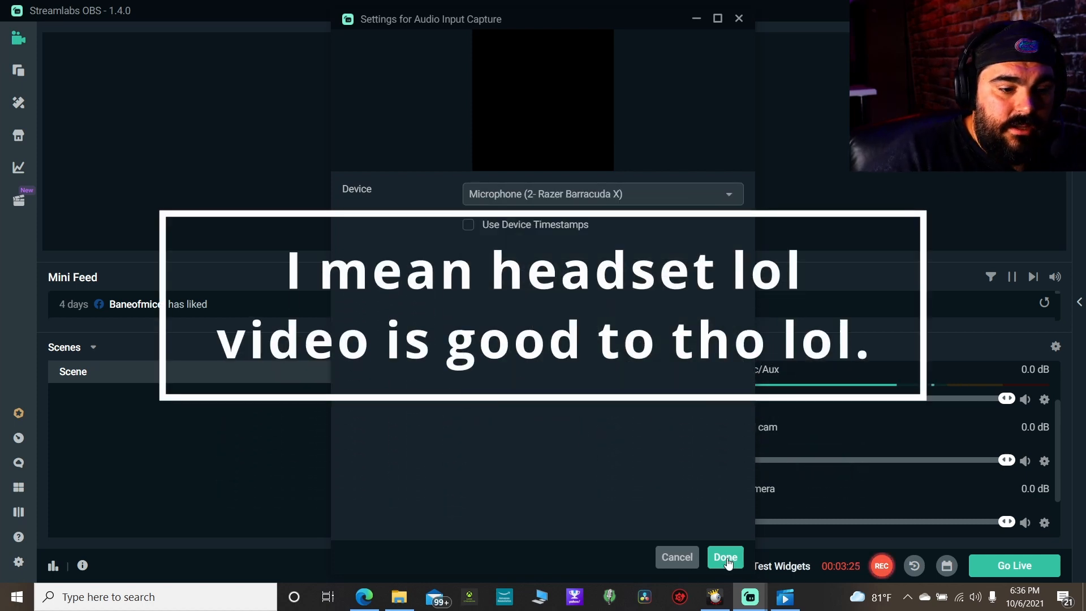
left_click(725, 557)
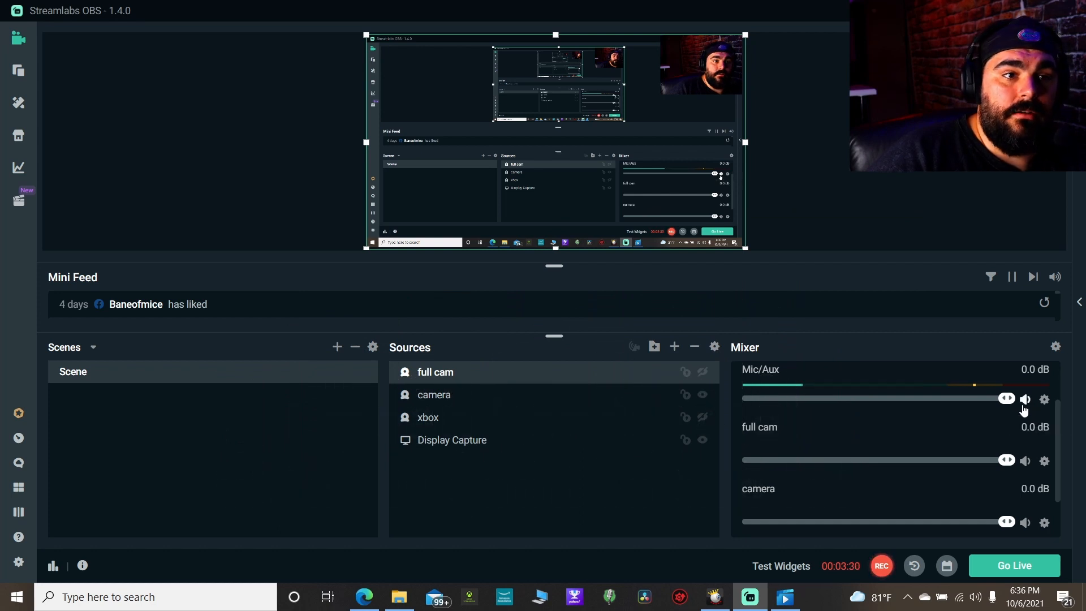
left_click(1025, 399)
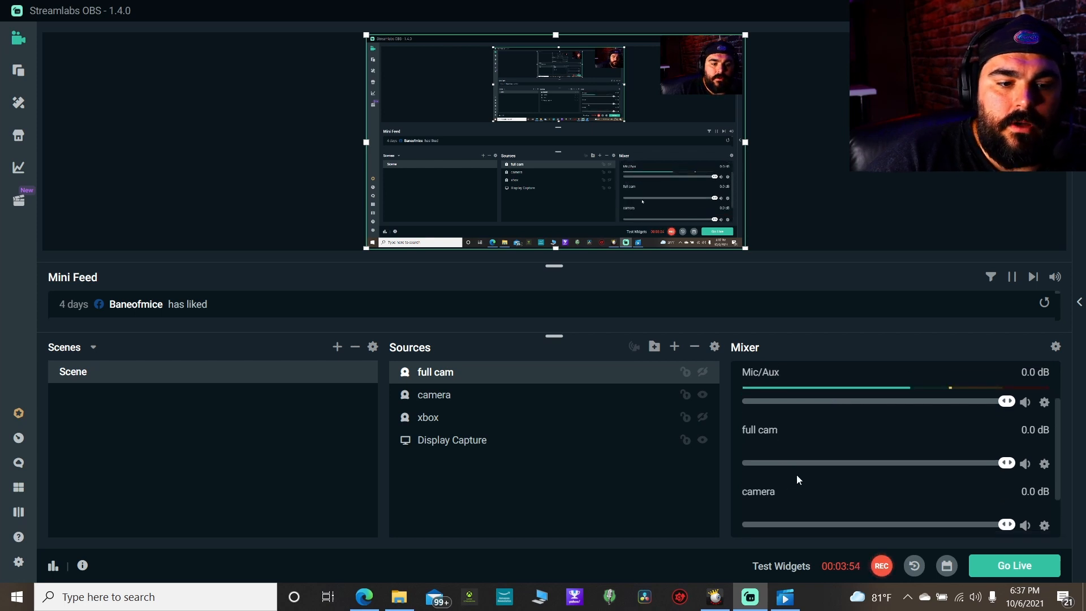
scroll("down", 3)
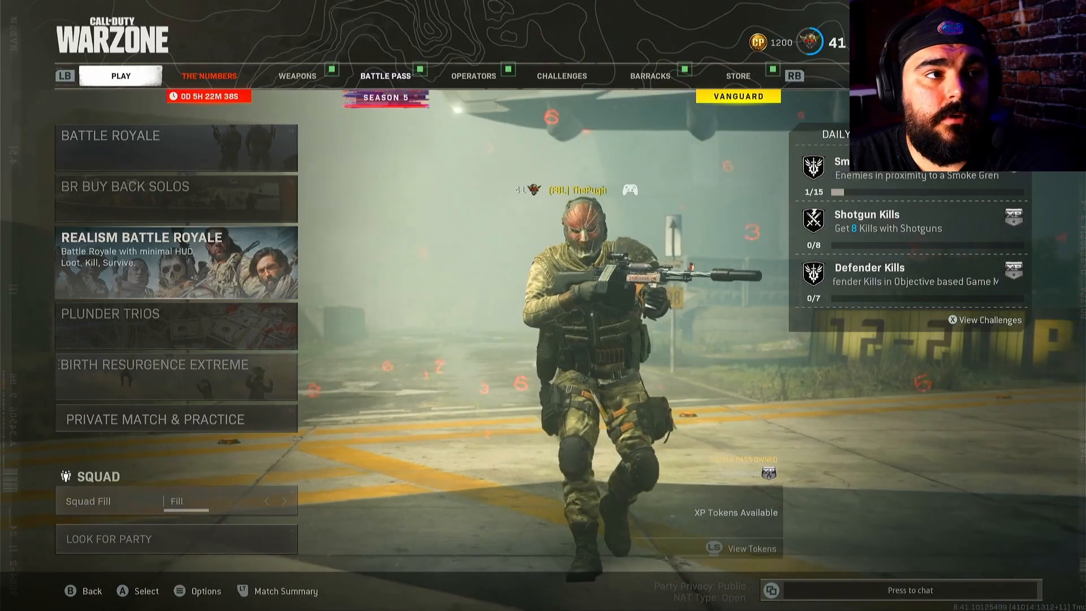
left_click(297, 76)
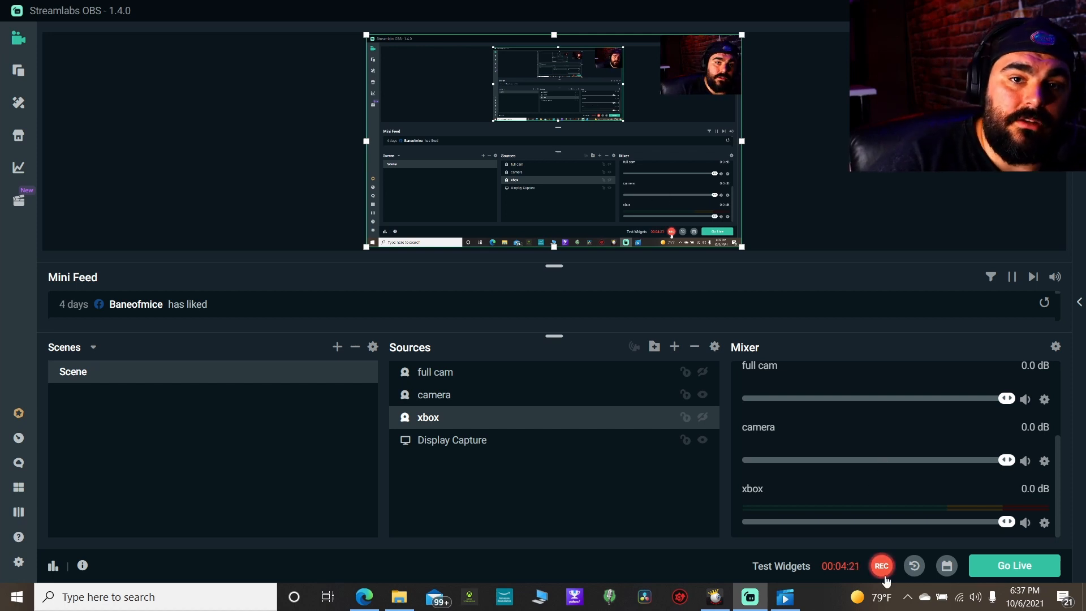
Give the xbox capture a custom audio device, Digital Audio Interface (USB3.0 capture), and confirm
right_click(1045, 523)
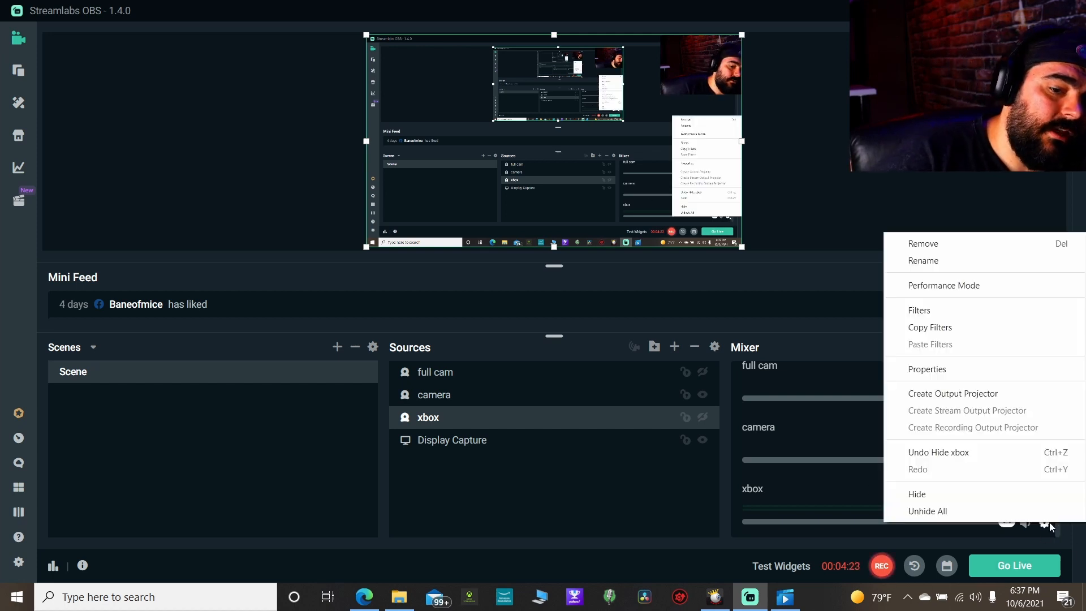
left_click(927, 369)
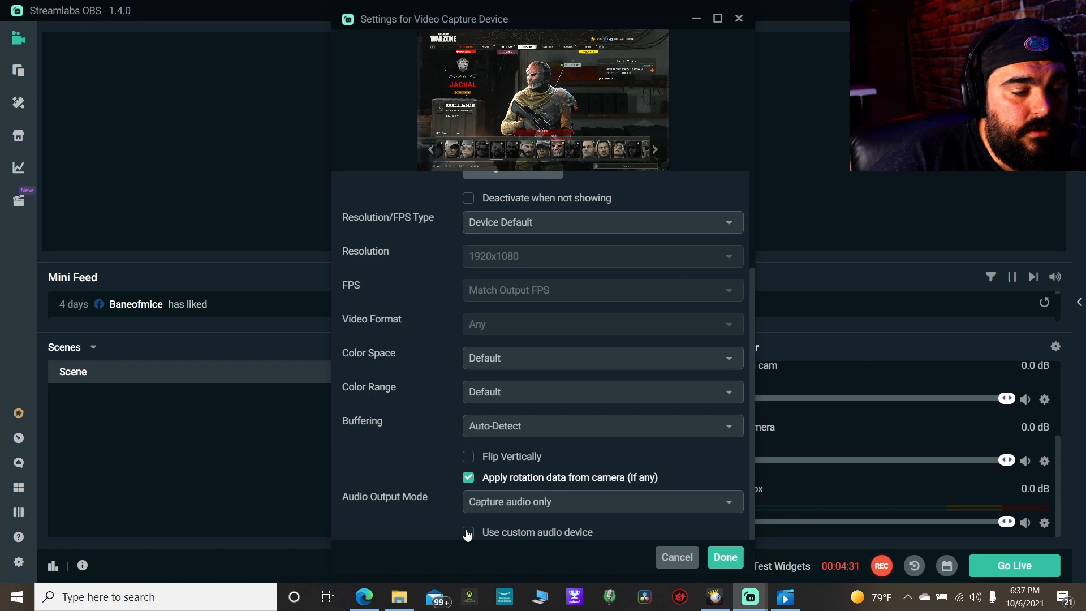
left_click(468, 532)
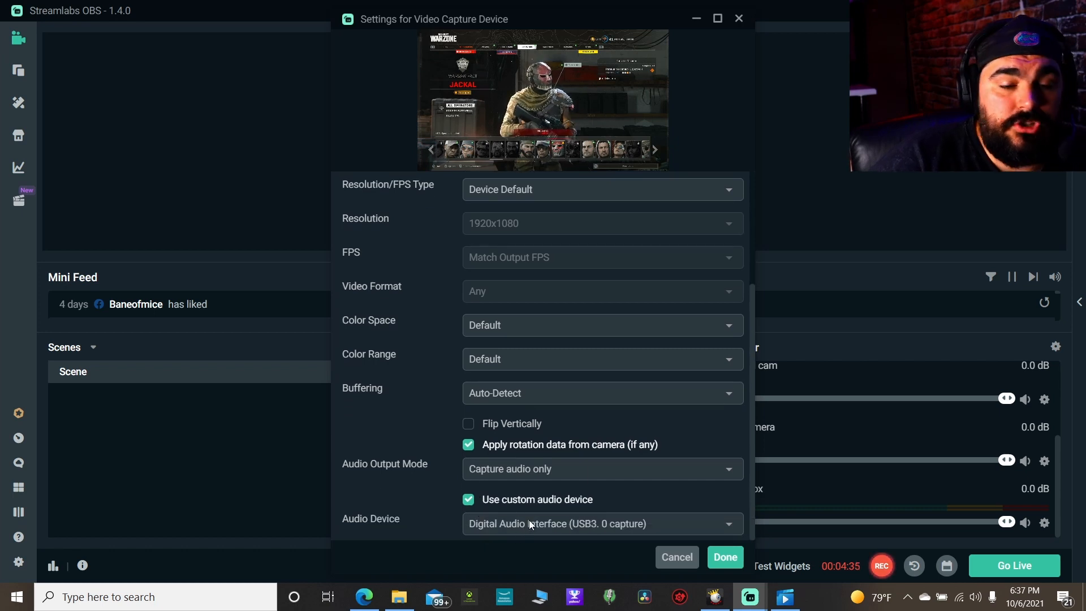
left_click(601, 523)
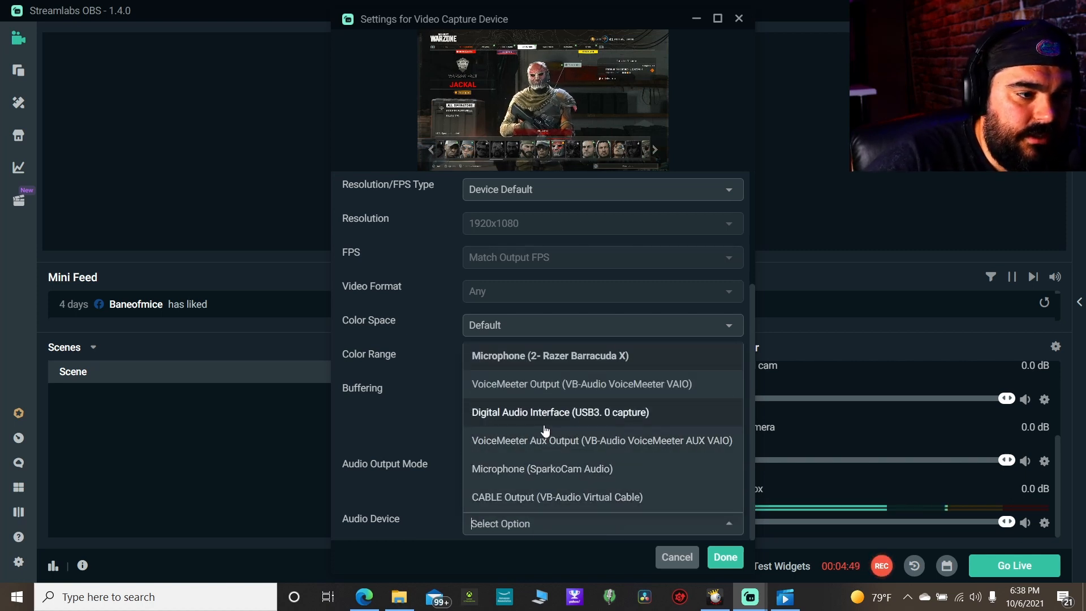
left_click(560, 412)
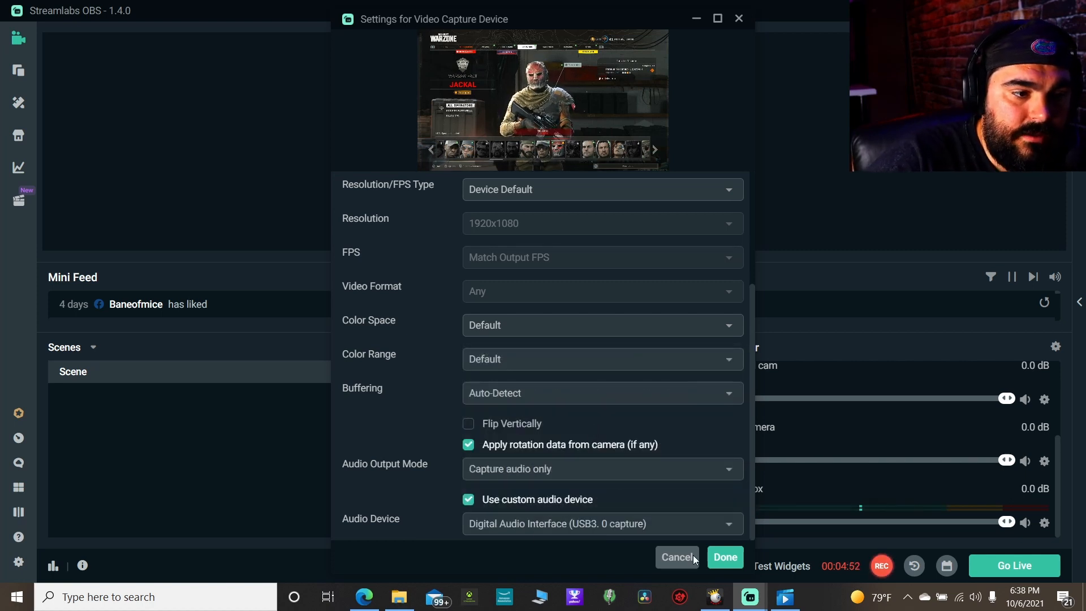
left_click(677, 556)
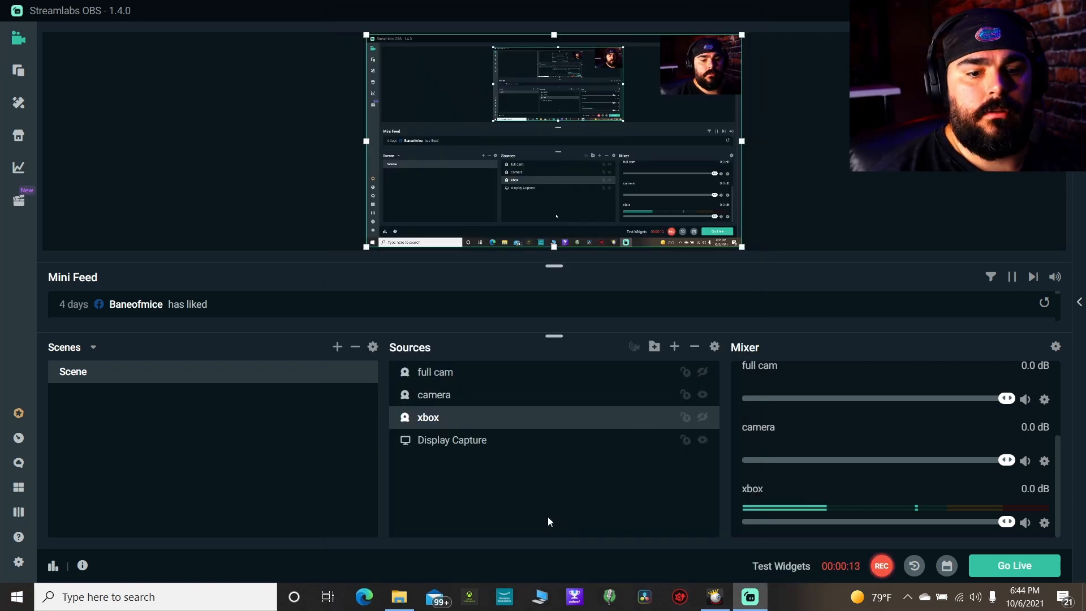
mouse_move(684, 439)
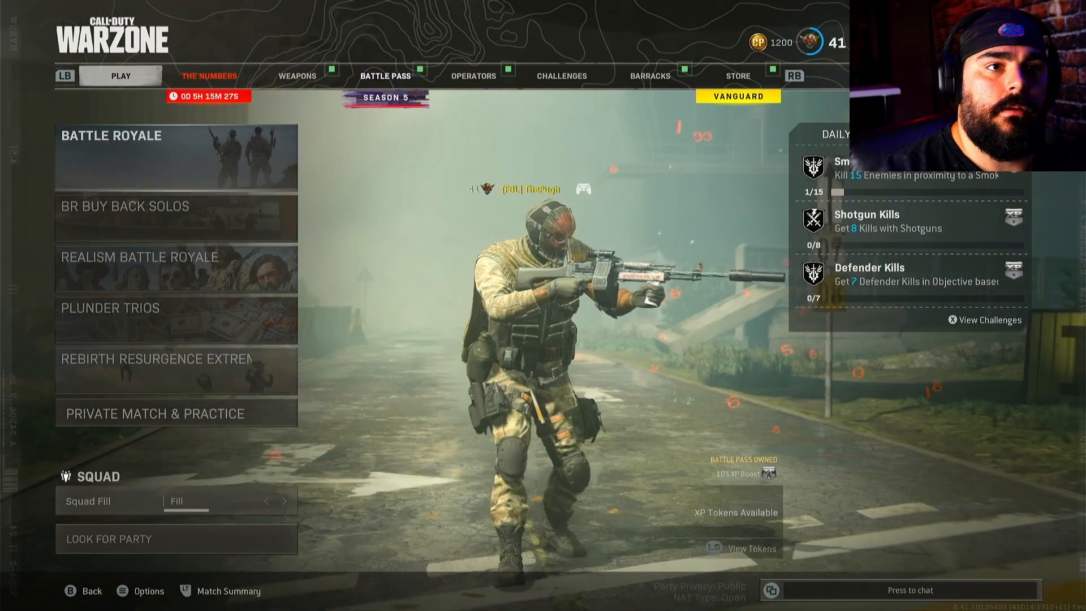
left_click(737, 75)
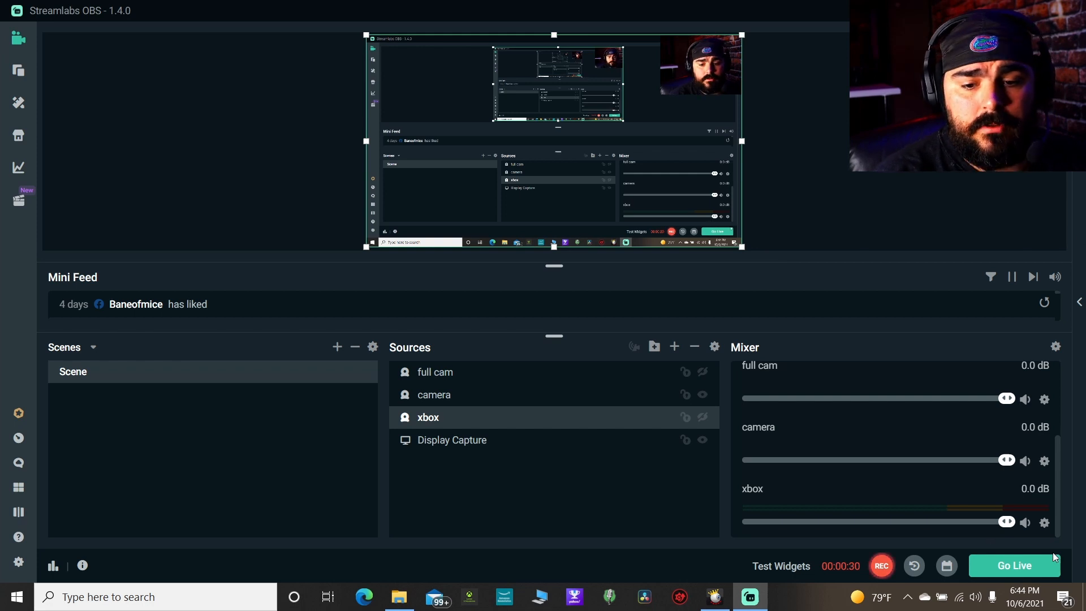
Start Go Live and enable Stream to Facebook, revealing the Warzone title, description, page and game fields
left_click(1014, 566)
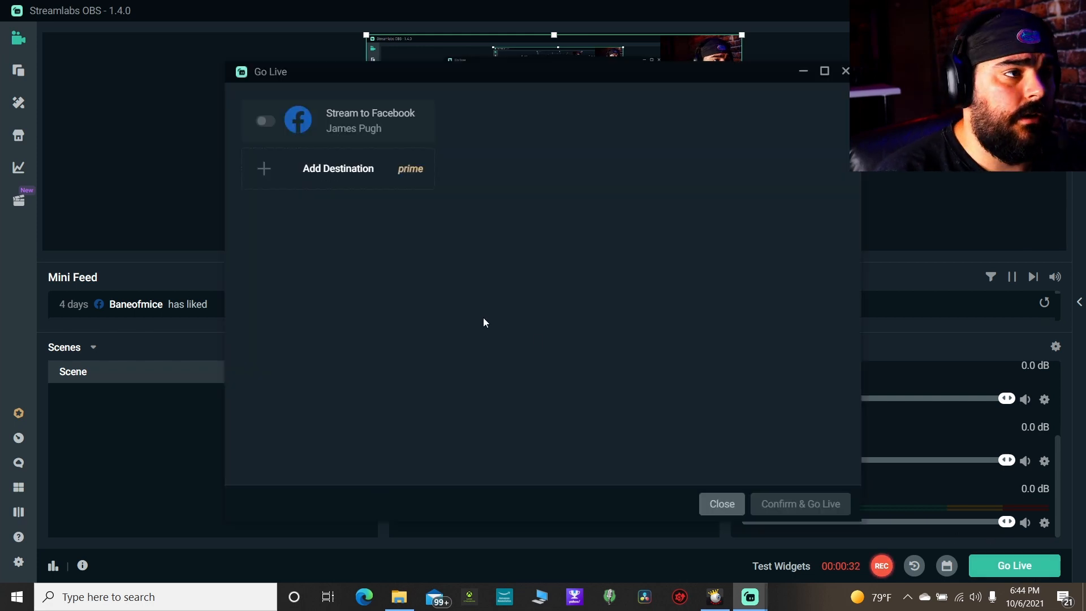
left_click(264, 121)
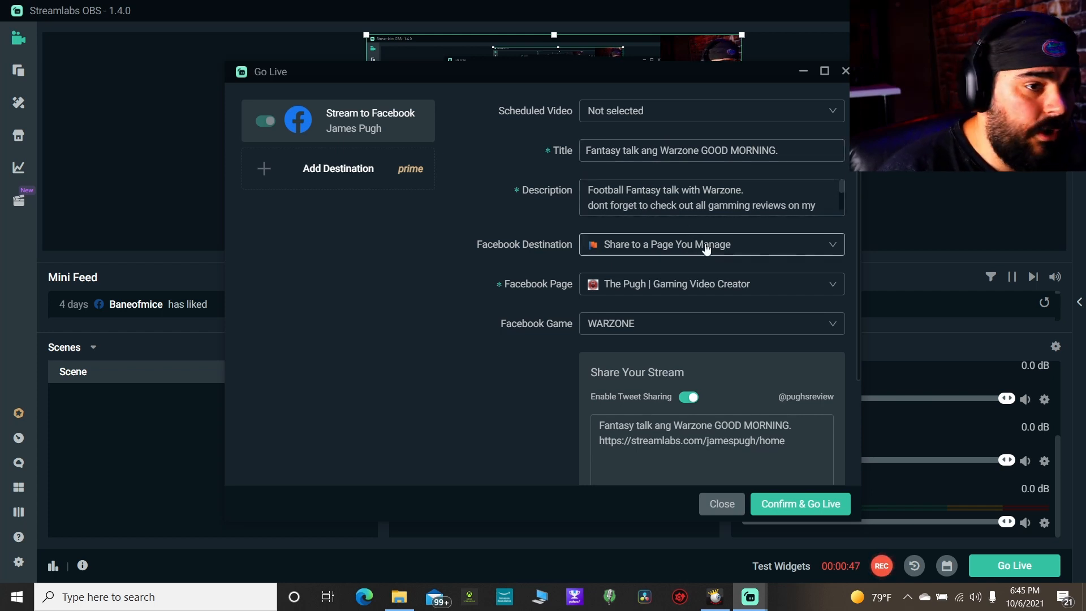
scroll("down", 3)
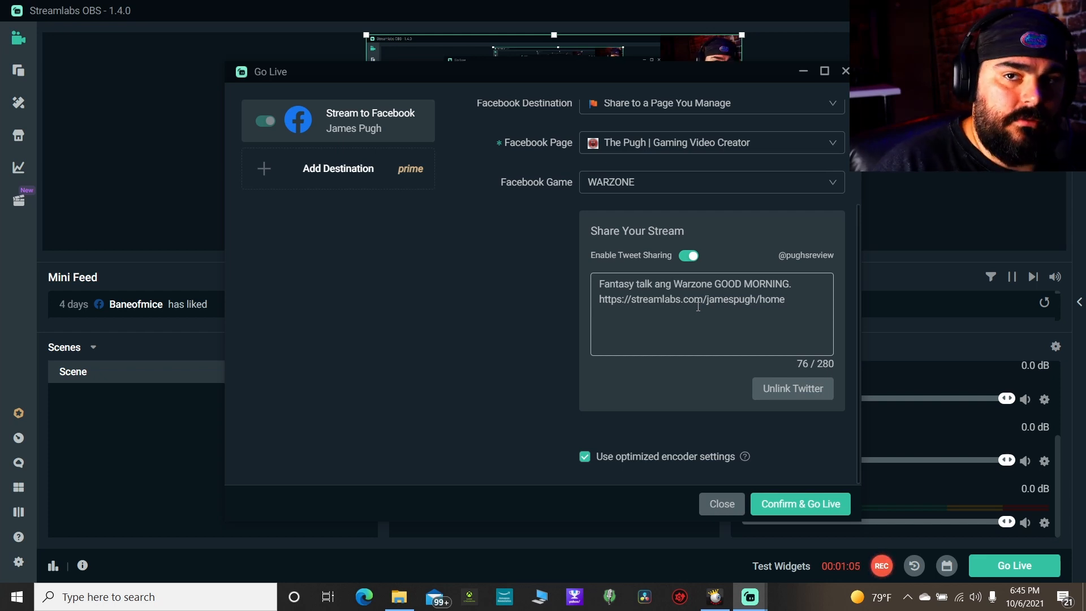
mouse_move(801, 446)
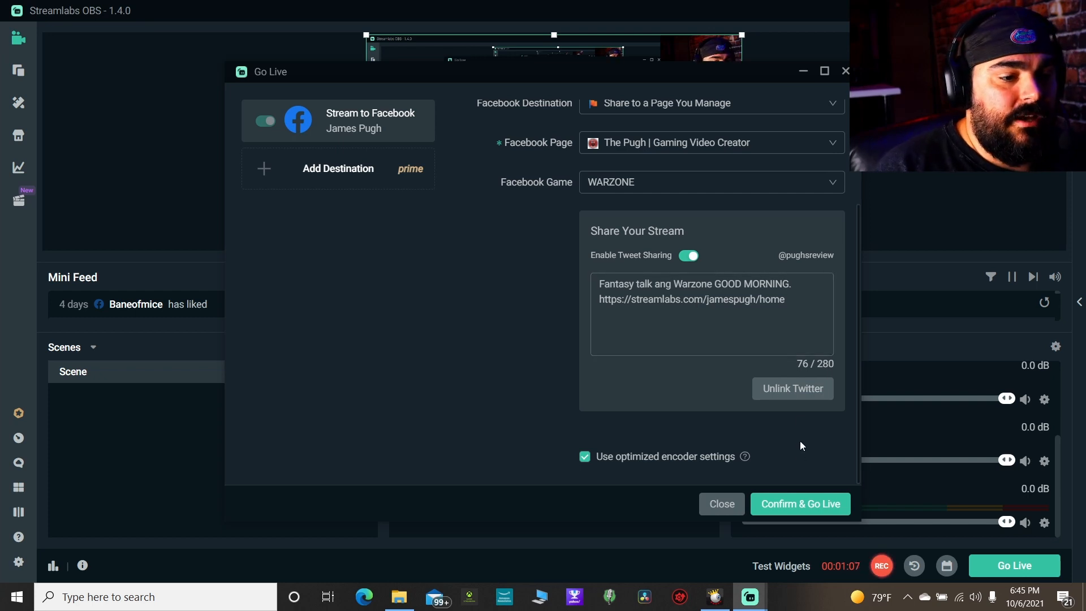
mouse_move(770, 494)
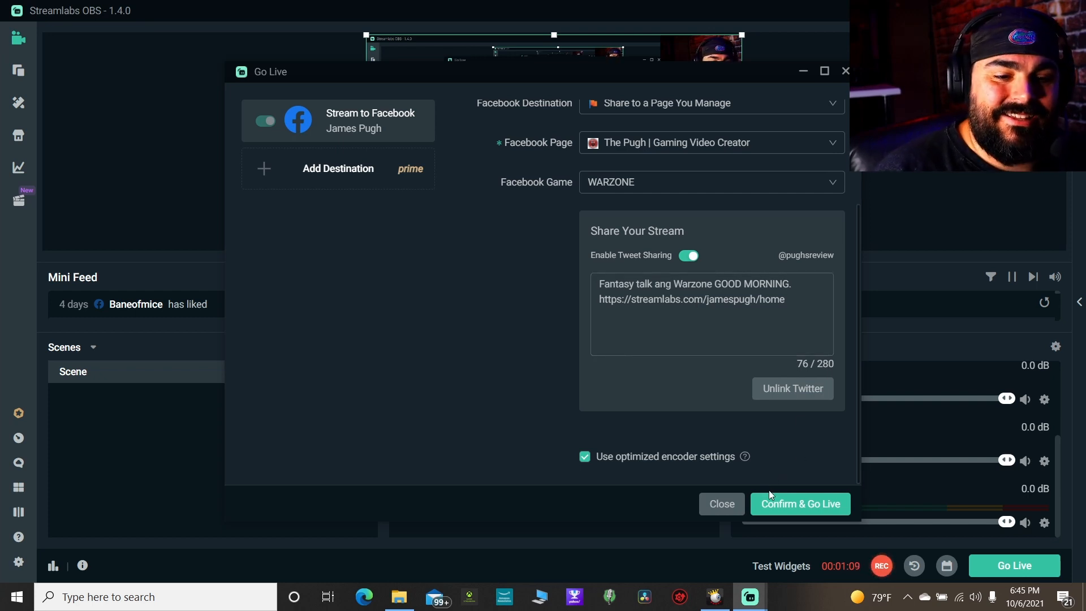